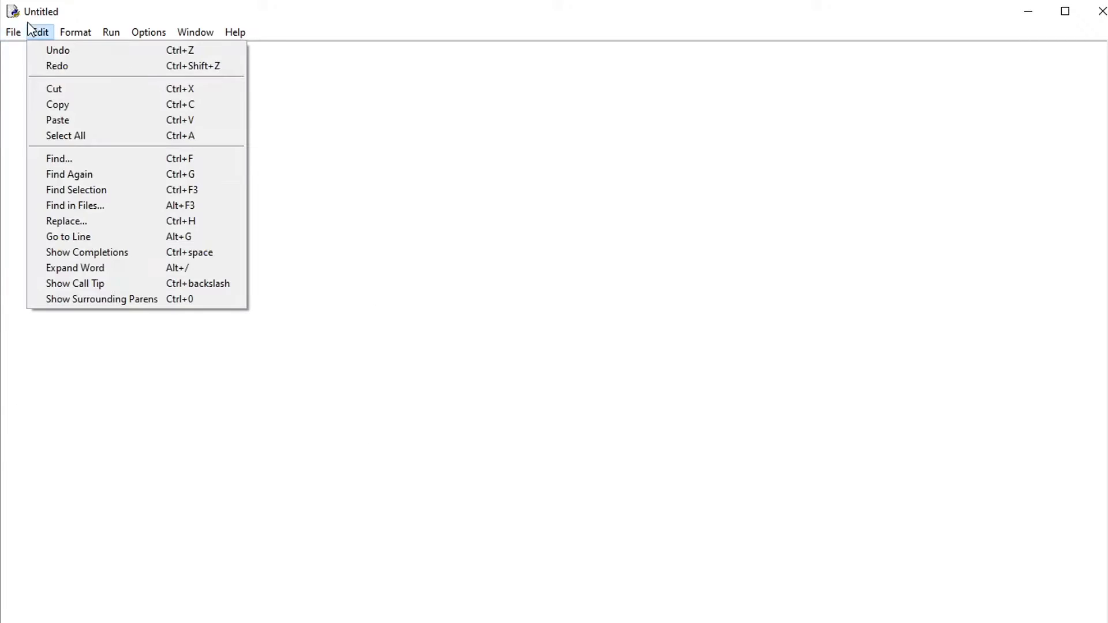
# Step: Type the assignments x = 5 and y = 5 on the first two lines of the new script
pyautogui.click(454, 163)
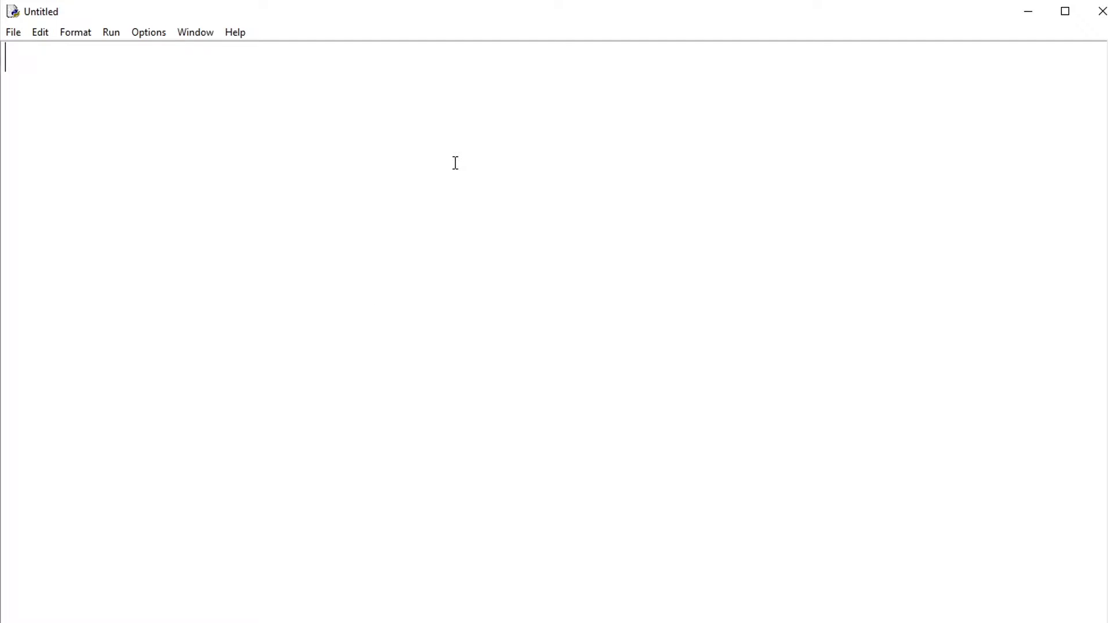
pyautogui.write('X')
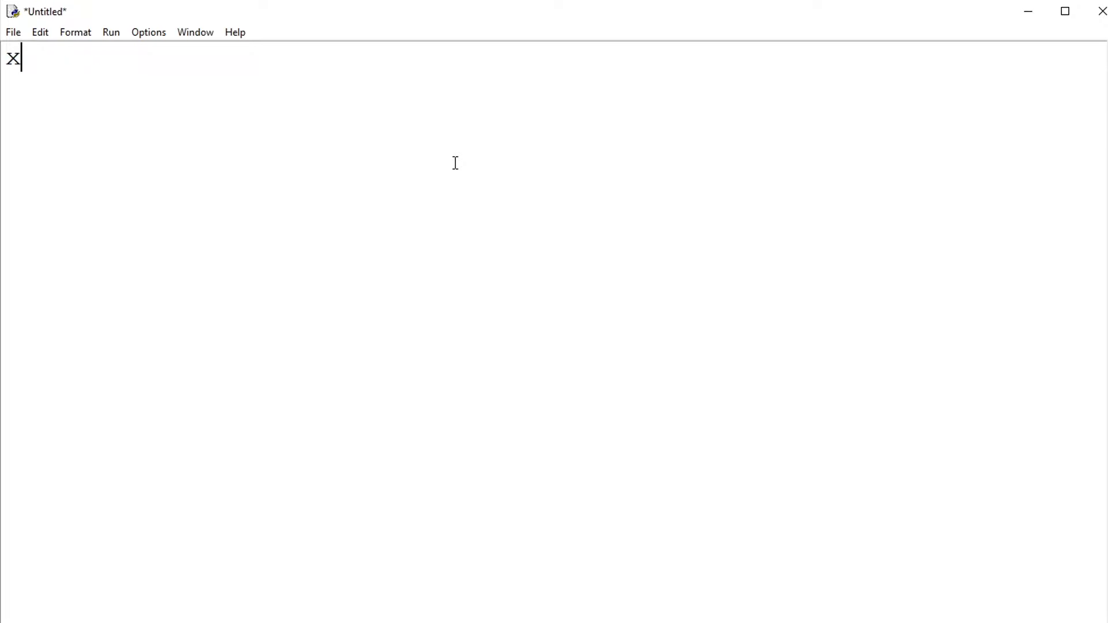
pyautogui.write('= 5')
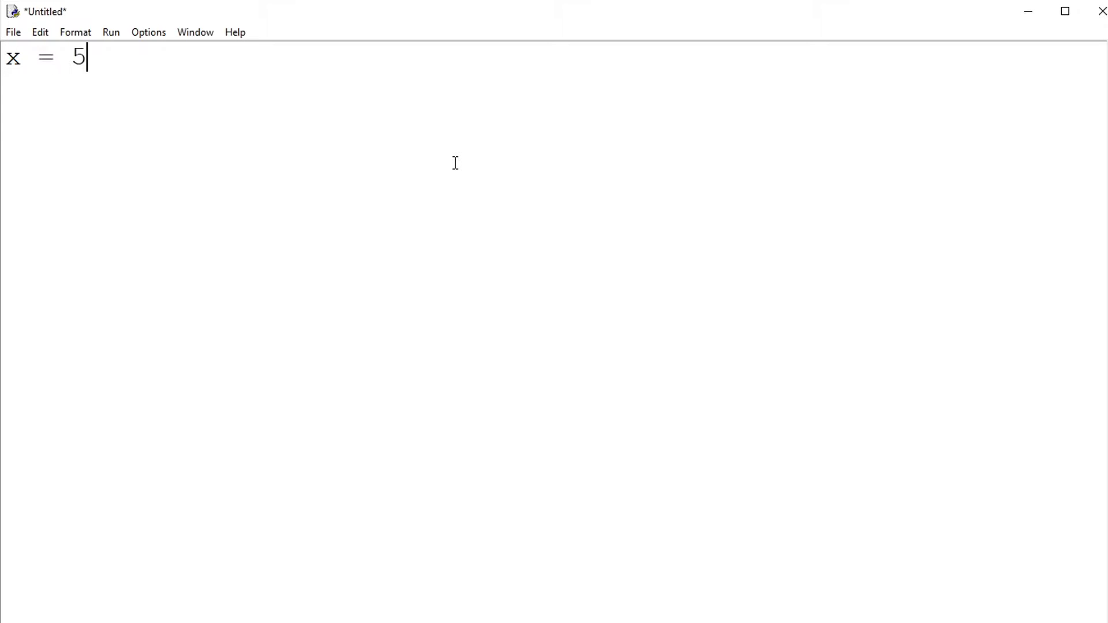
pyautogui.write('y')
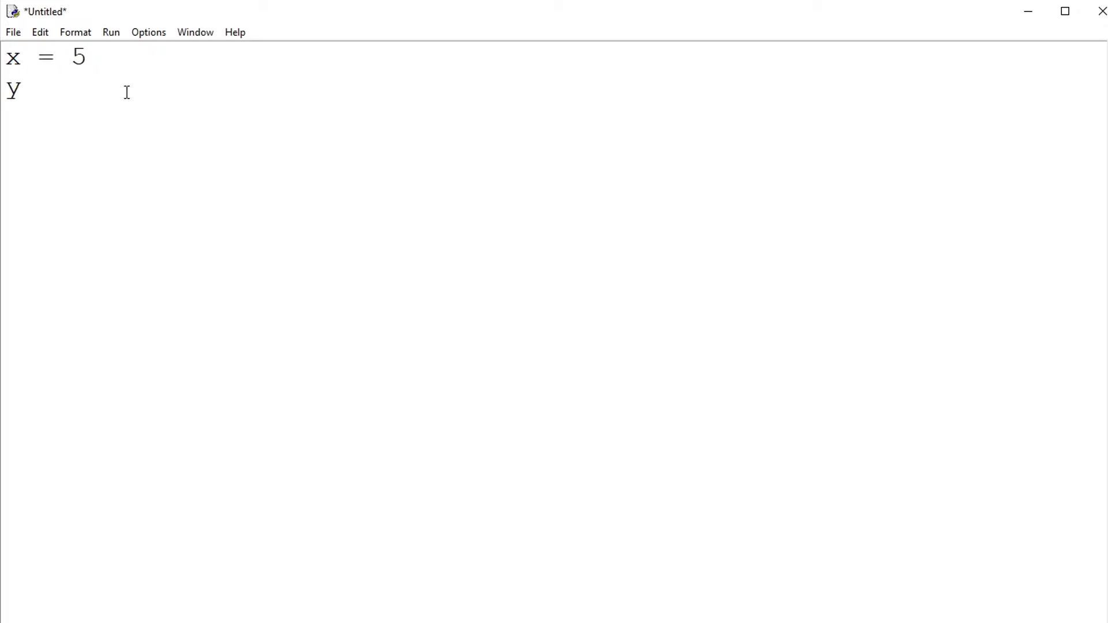
pyautogui.write('= 5')
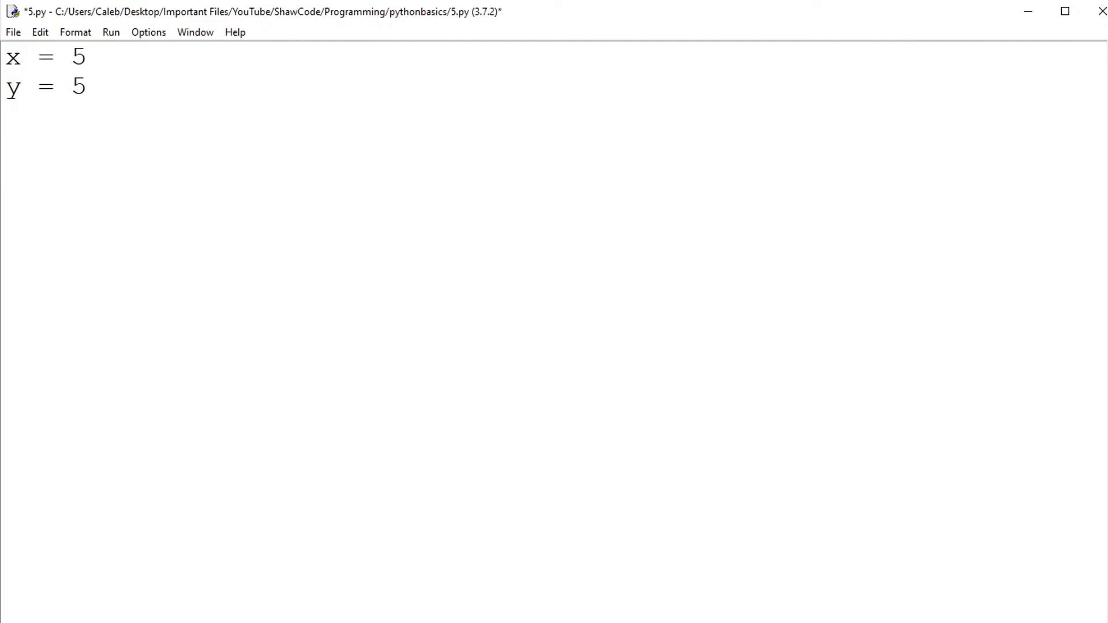
pyautogui.moveTo(526, 204)
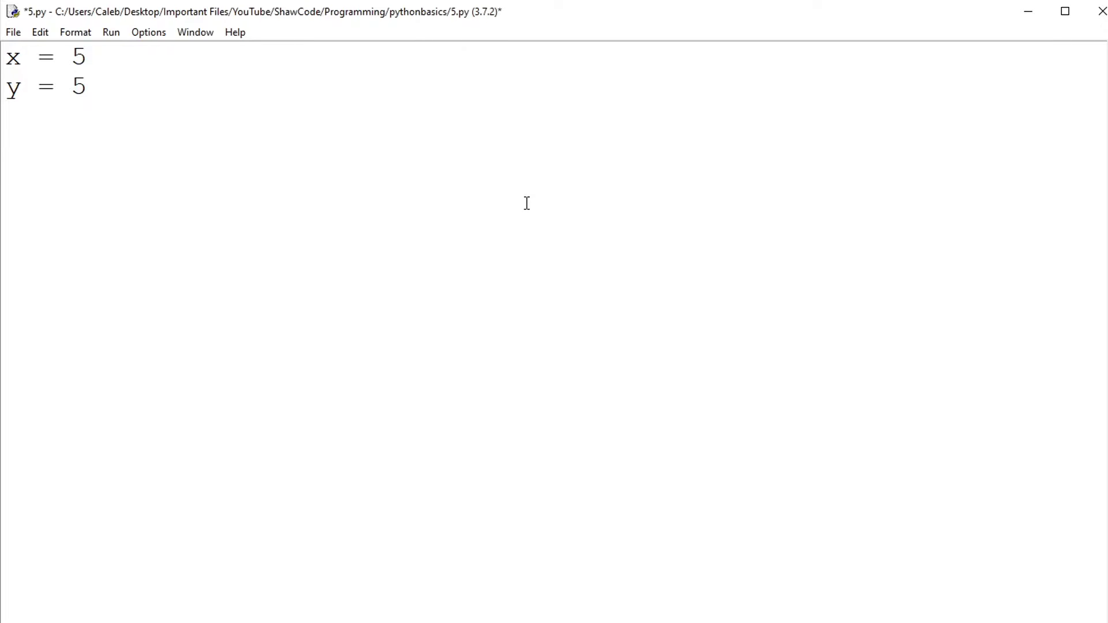
# Step: Add an if x == y: line with an indented print("x equals y") statement
pyautogui.write('if x')
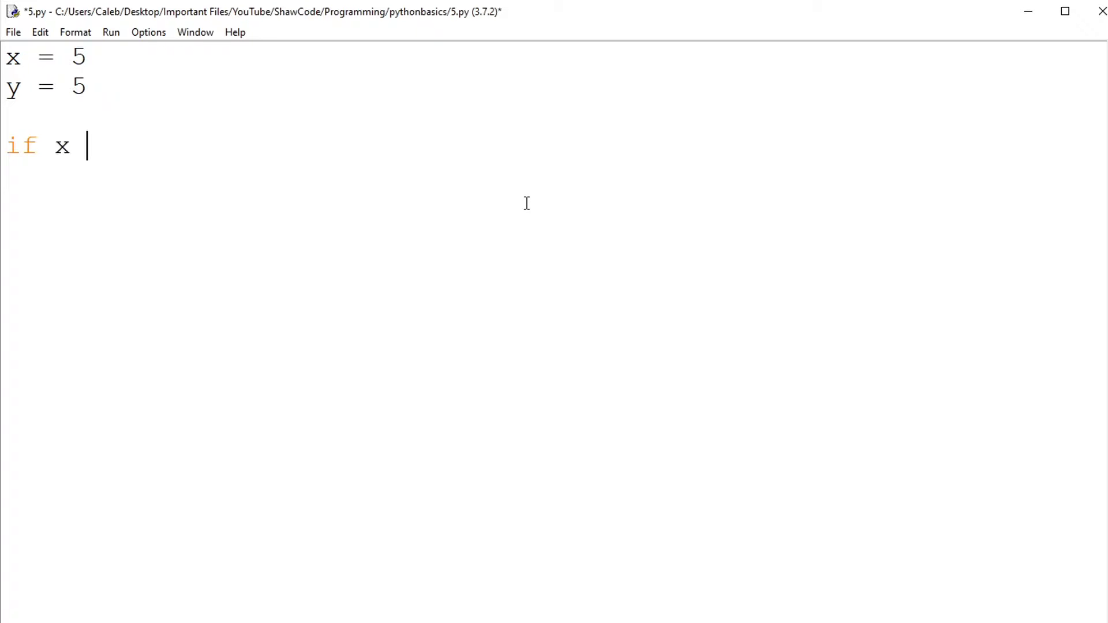
pyautogui.write('==')
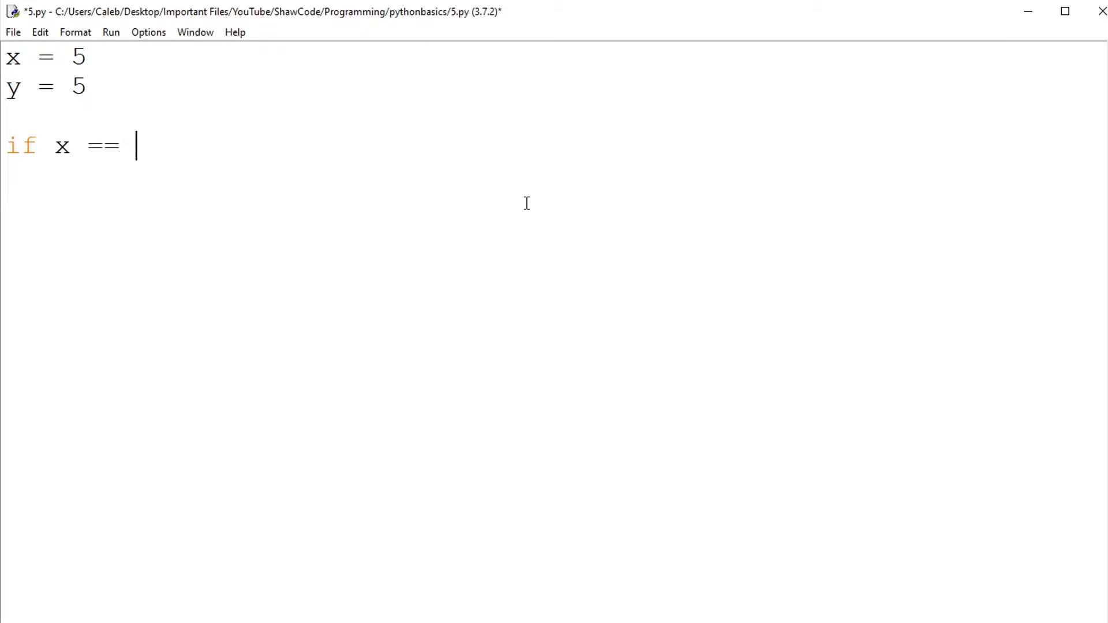
pyautogui.write('y:')
pyautogui.write('p')
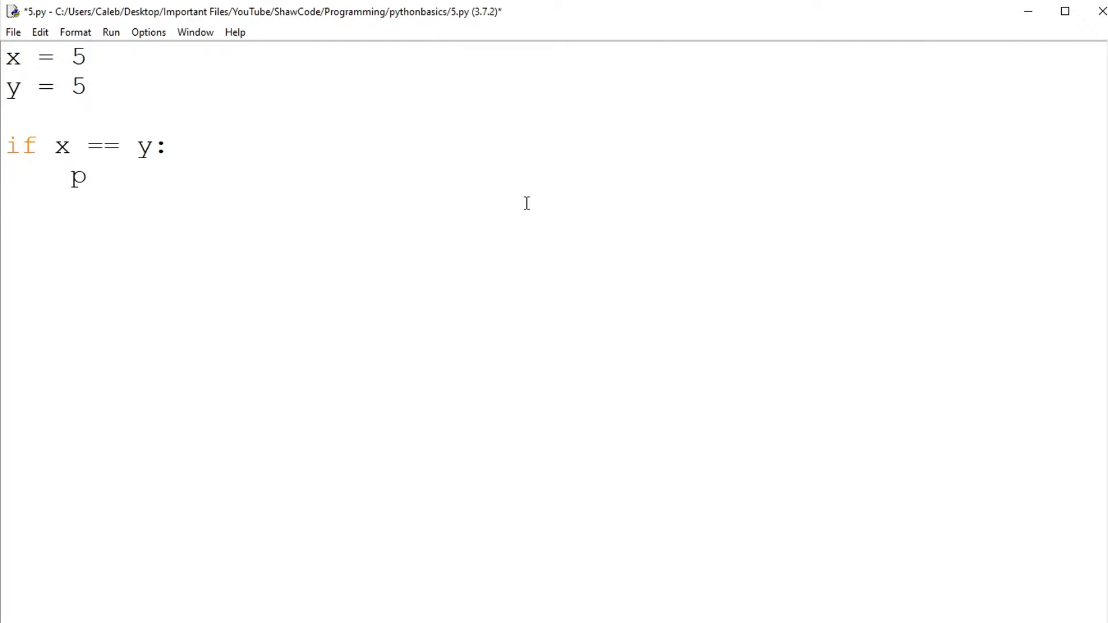
pyautogui.write('rint("')
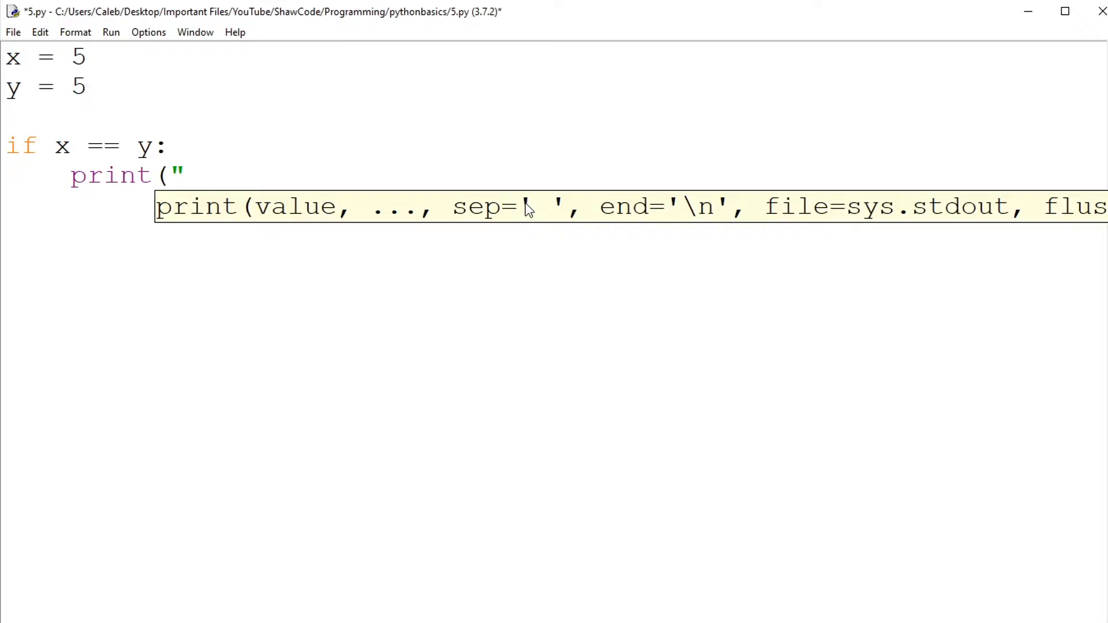
pyautogui.write('x equals')
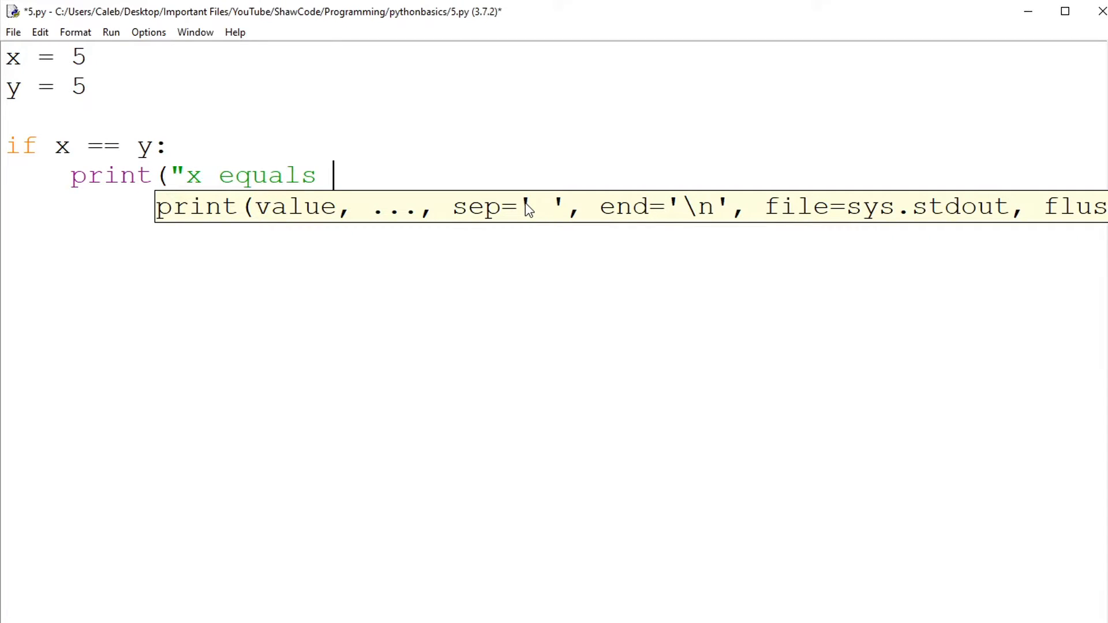
pyautogui.write('y")')
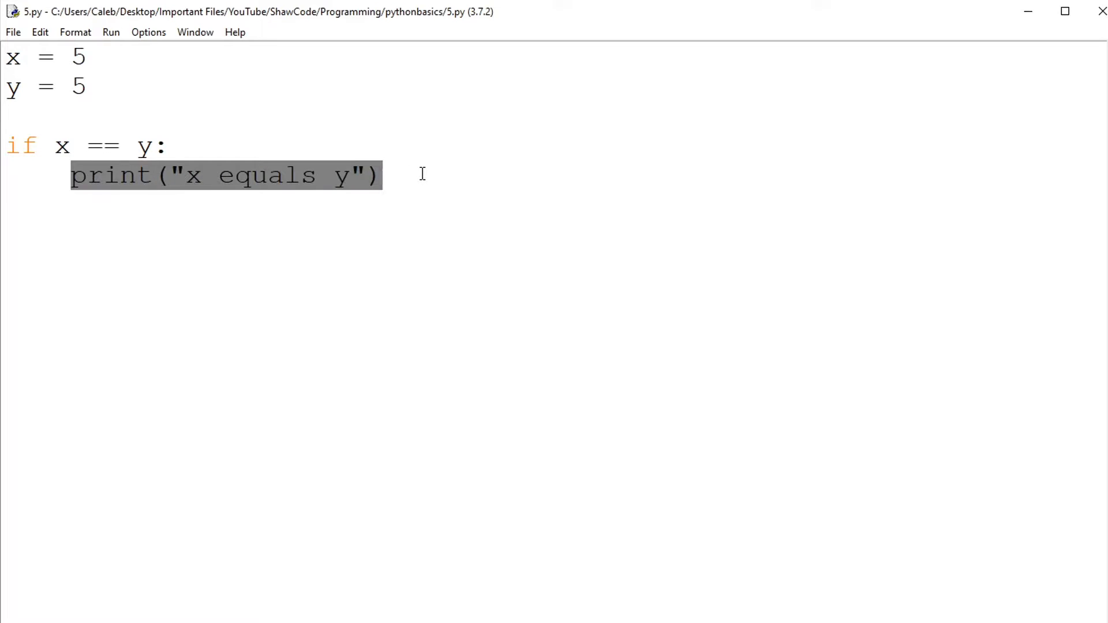
pyautogui.click(384, 176)
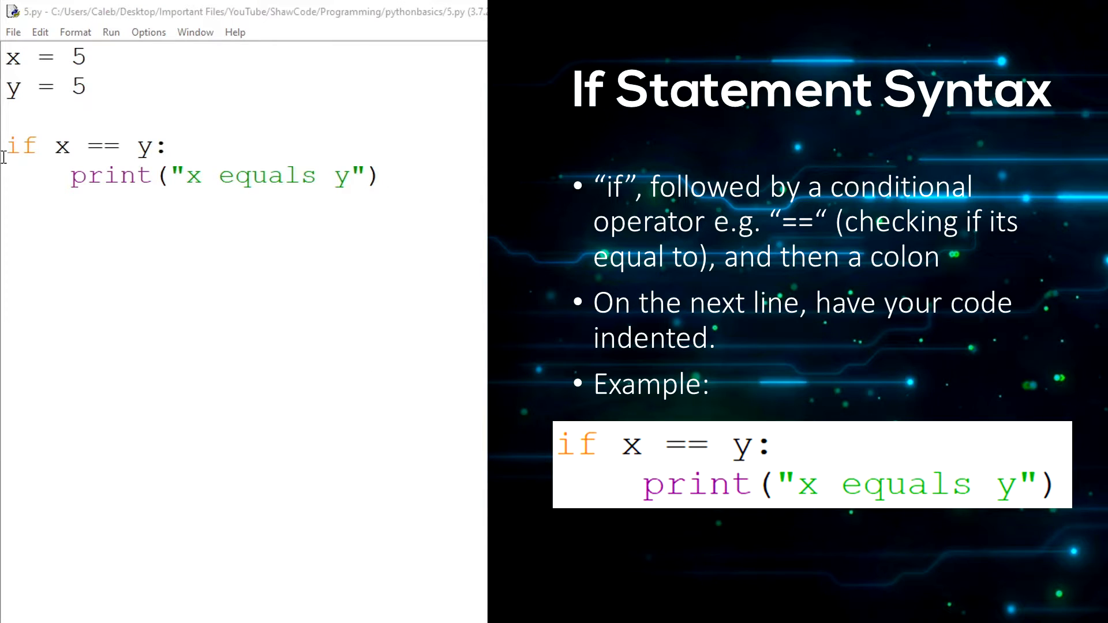
pyautogui.doubleClick(21, 146)
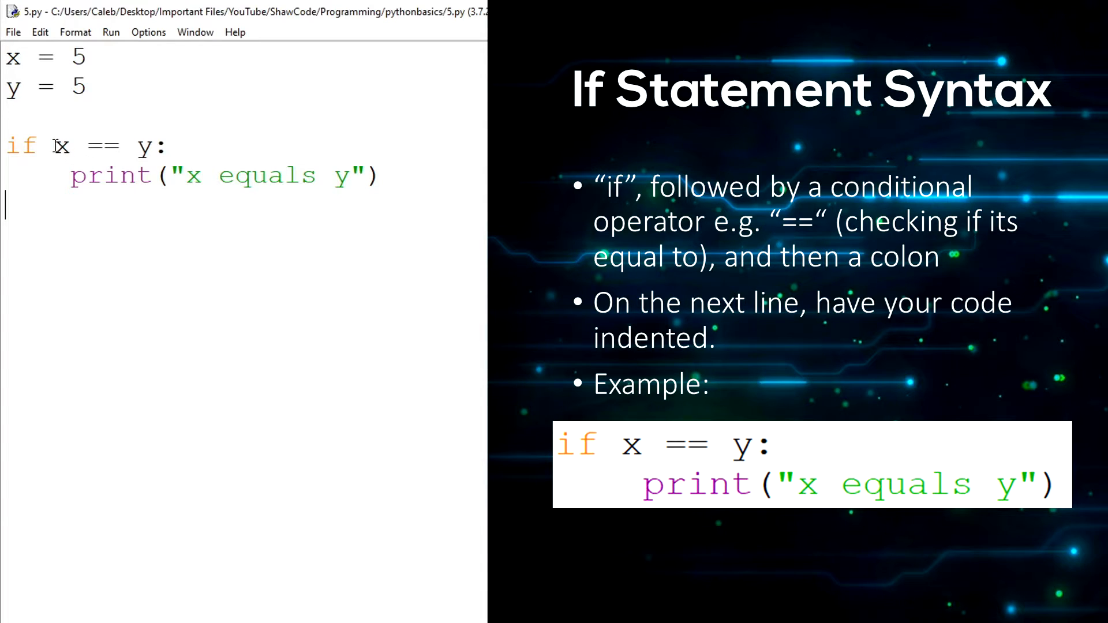
pyautogui.moveTo(55, 146); pyautogui.dragTo(155, 146)
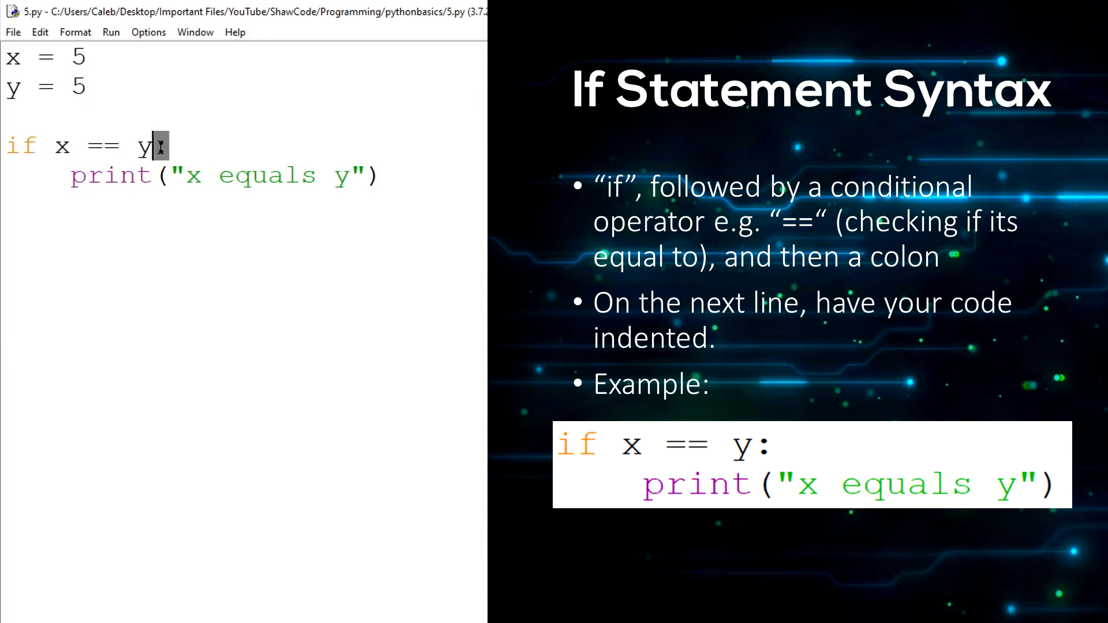
pyautogui.write(':')
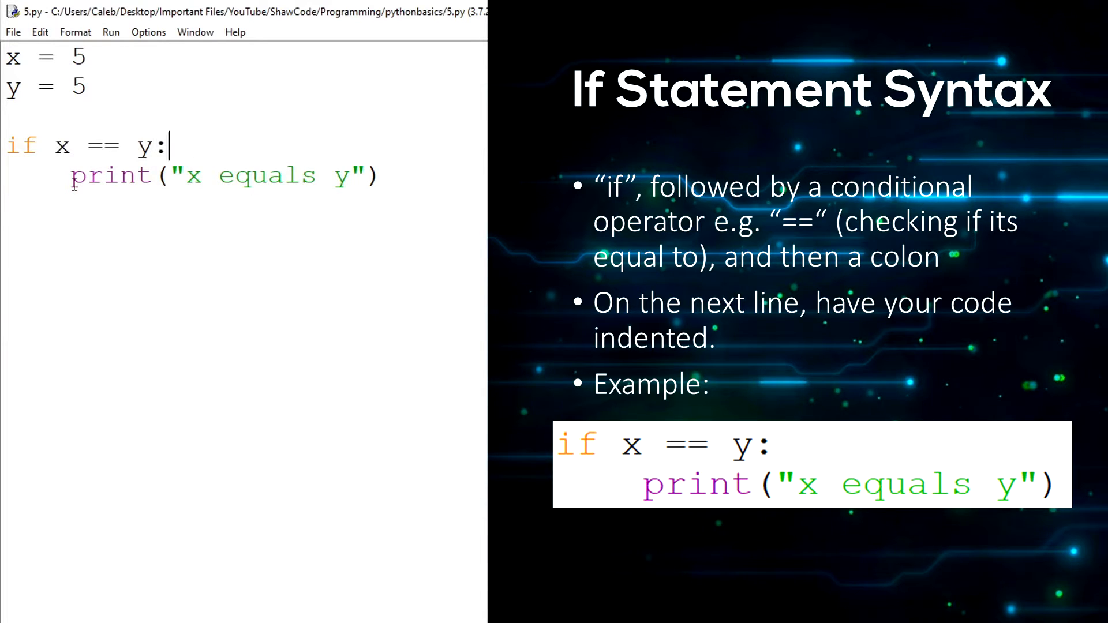
pyautogui.click(73, 175)
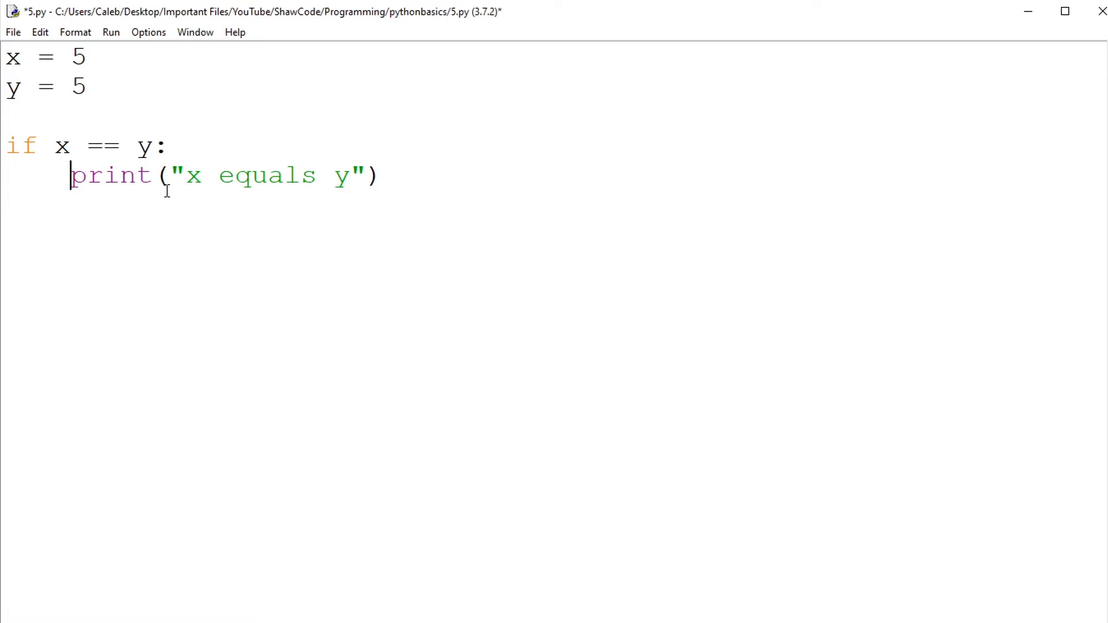
pyautogui.press('Backspace')
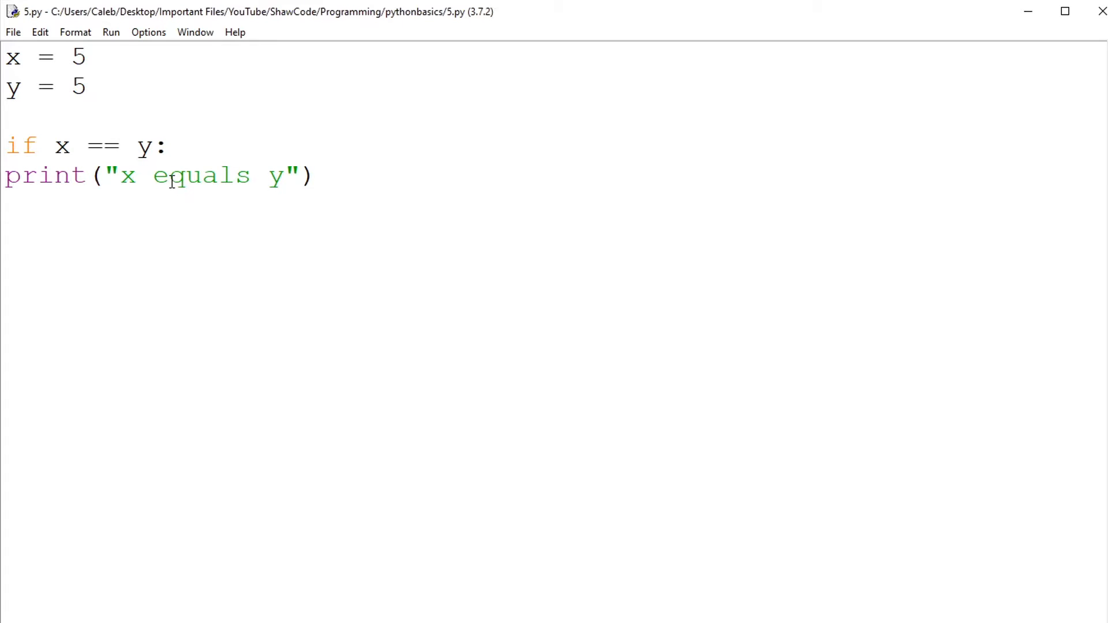
pyautogui.click(110, 31)
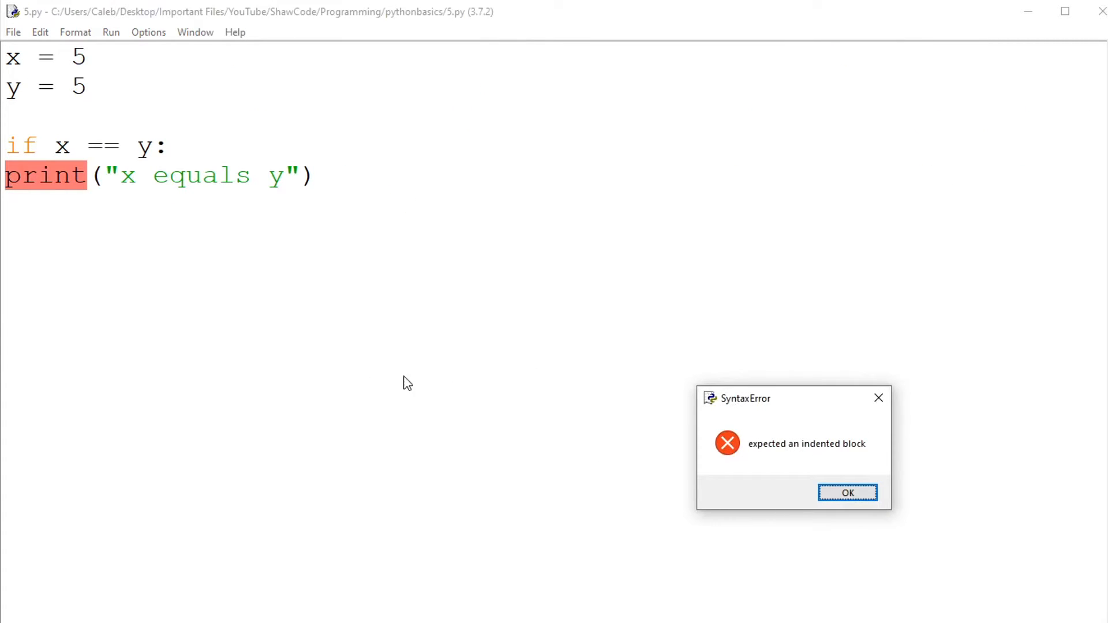
pyautogui.click(847, 492)
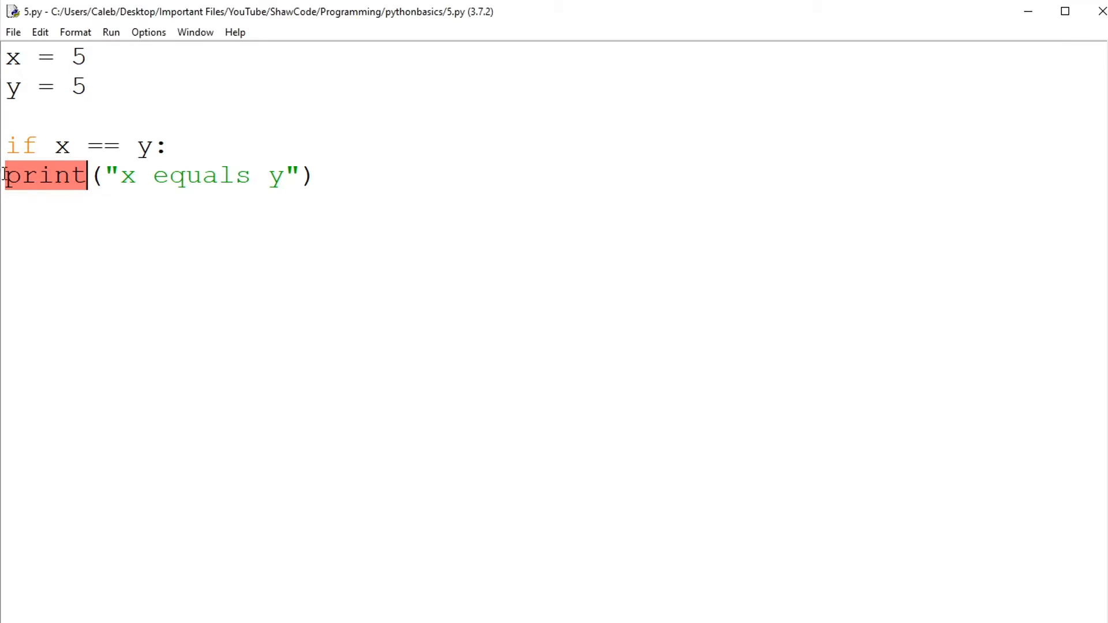
pyautogui.press('Tab')
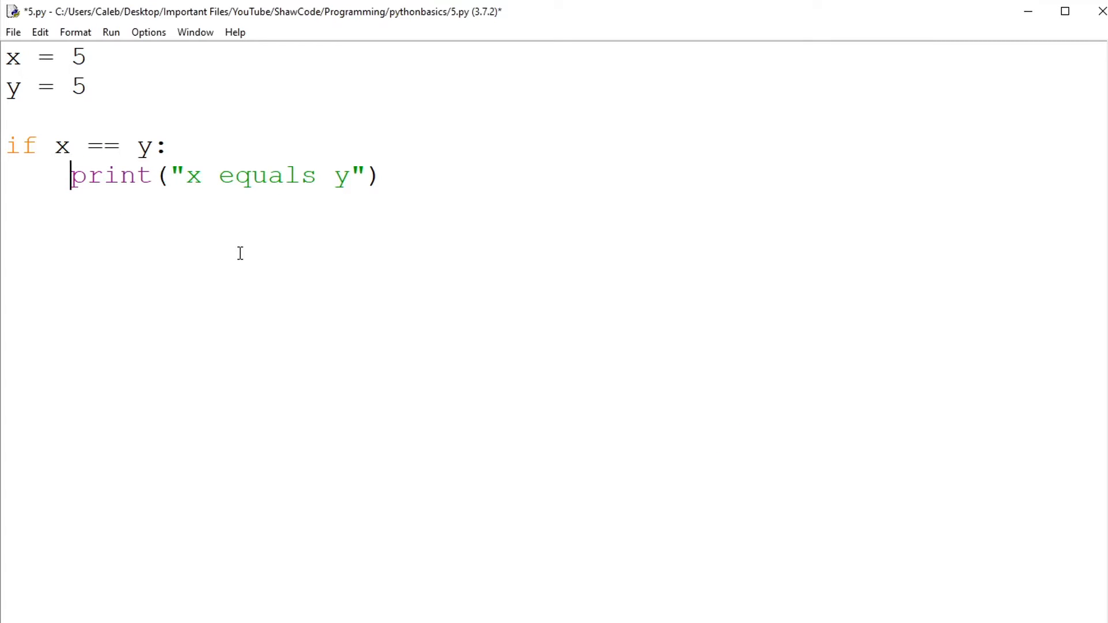
pyautogui.press('ctrl+s')
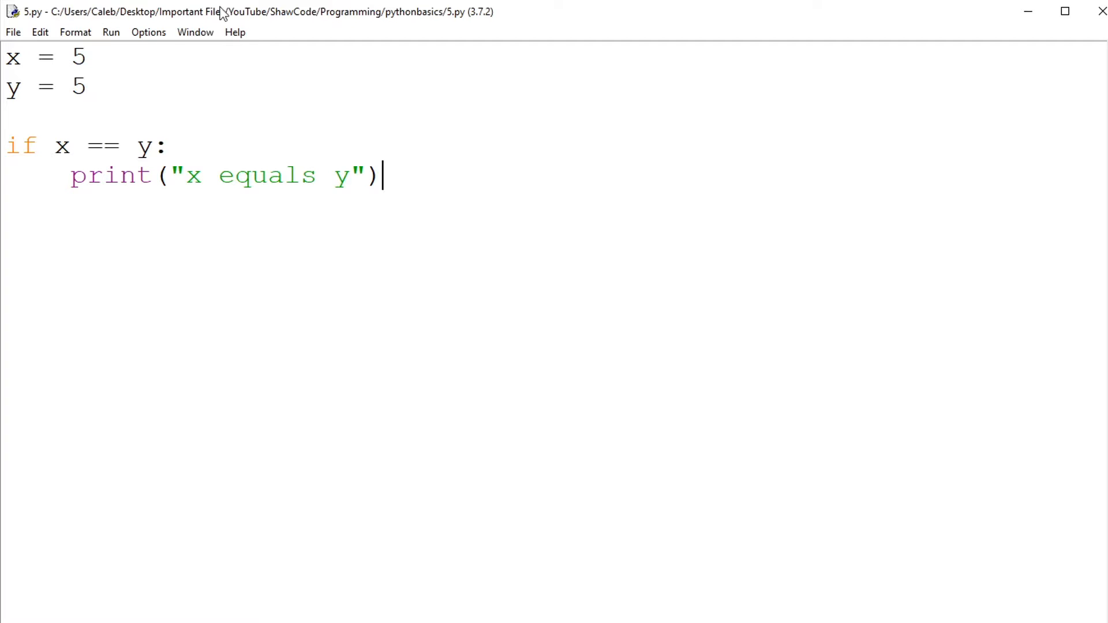
# Step: Change the value in the if condition, then return below the branch's print line
pyautogui.click(152, 146)
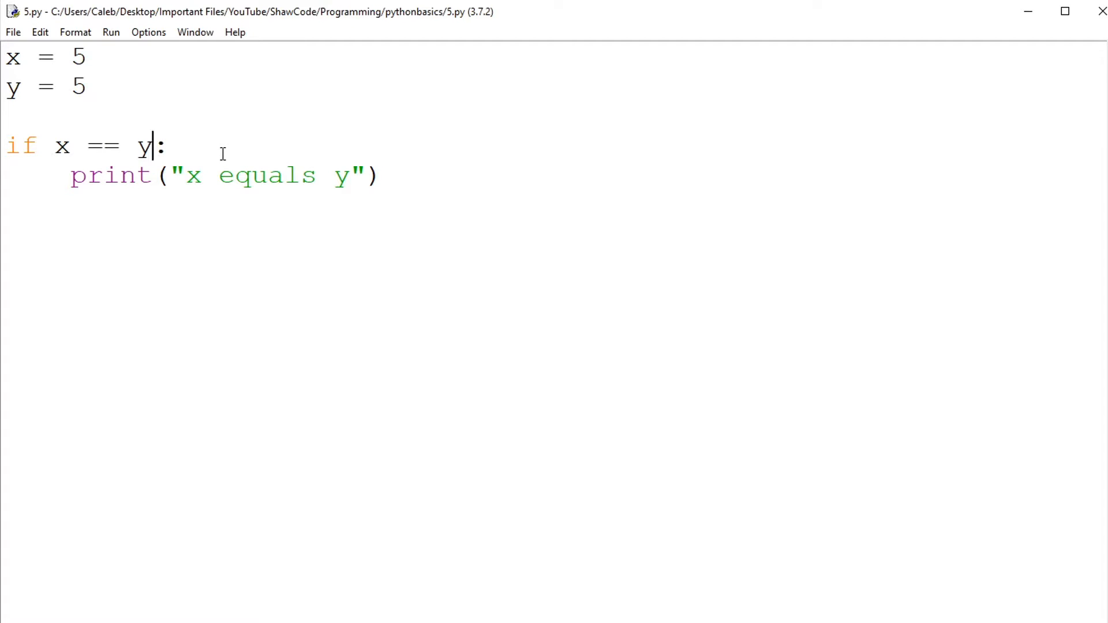
pyautogui.write('5')
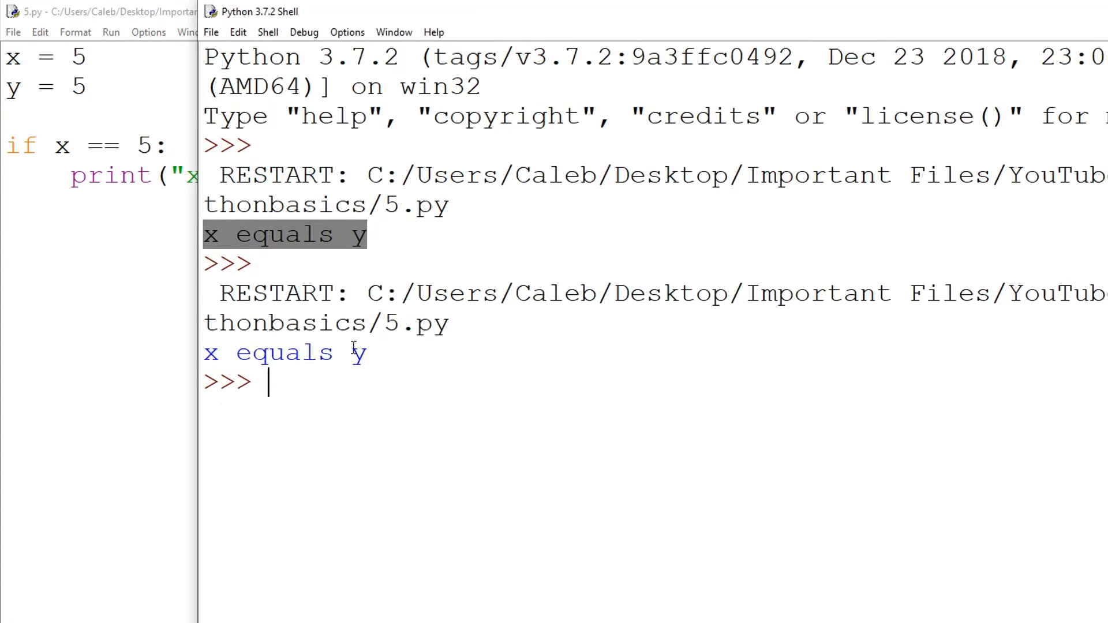
pyautogui.click(98, 12)
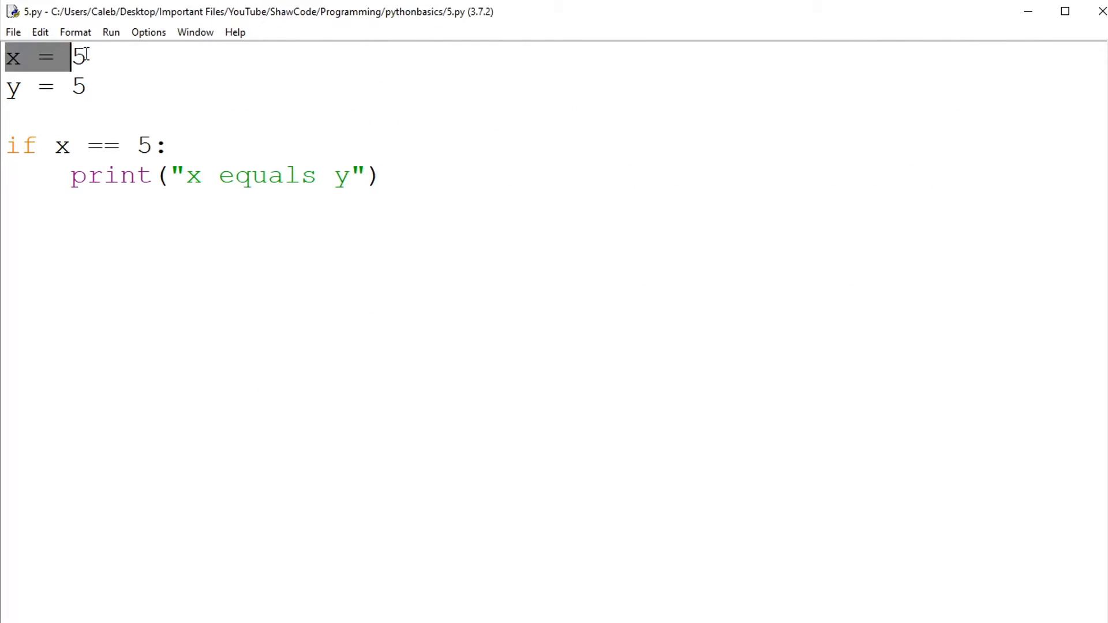
pyautogui.doubleClick(103, 146)
pyautogui.write('4')
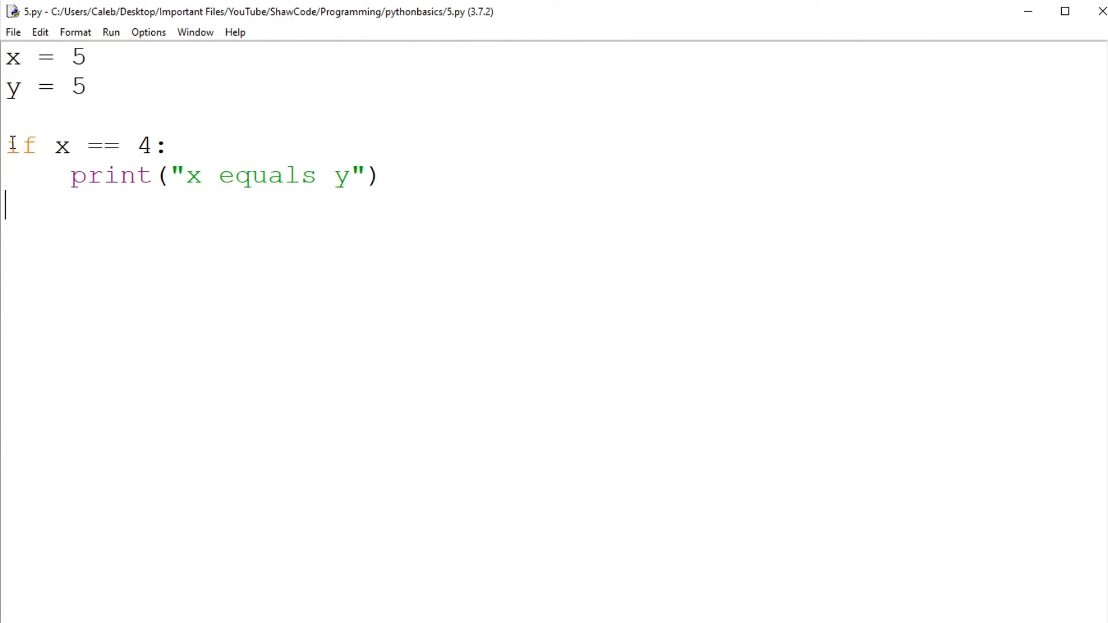
pyautogui.moveTo(54, 144); pyautogui.dragTo(153, 145)
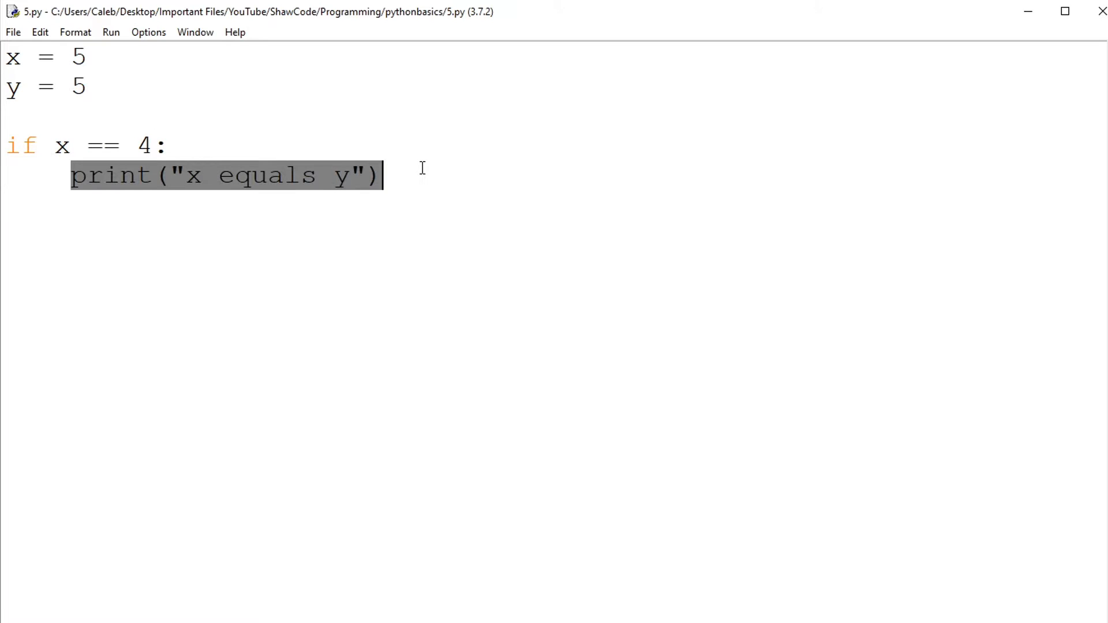
pyautogui.click(402, 176)
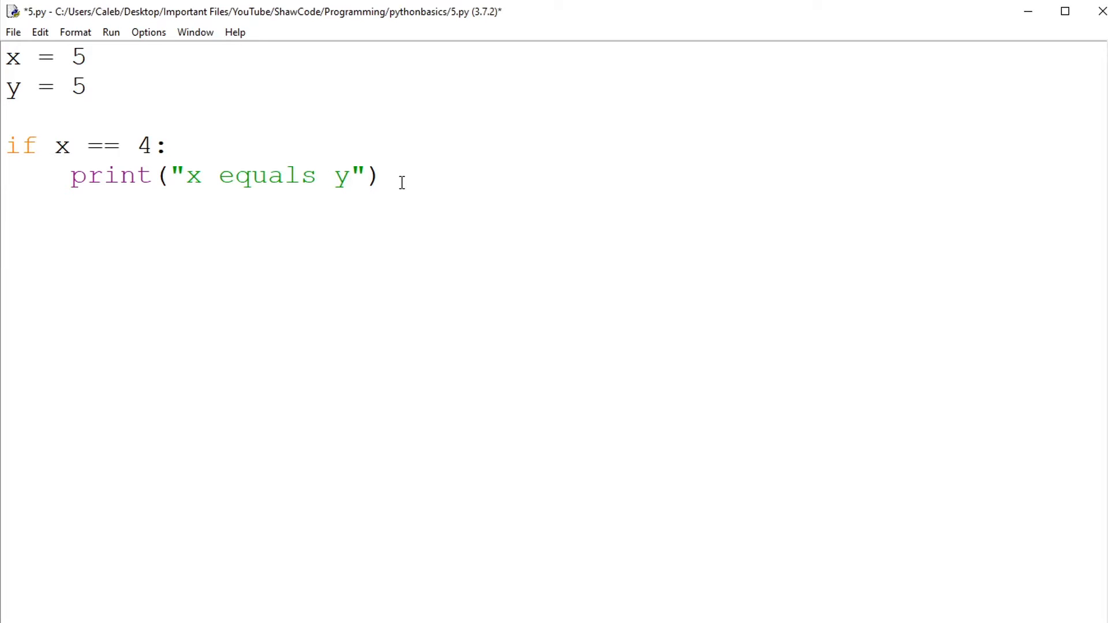
# Step: Add an else: branch printing "x does not equal y" and change y to 3
pyautogui.write('else:')
pyautogui.write('print')
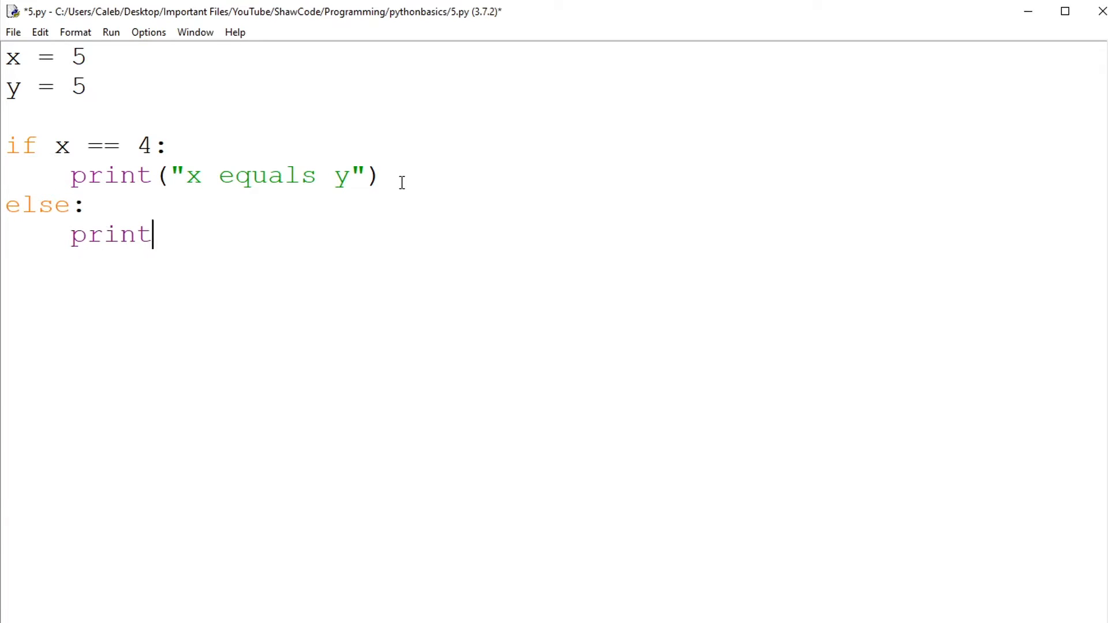
pyautogui.write('("')
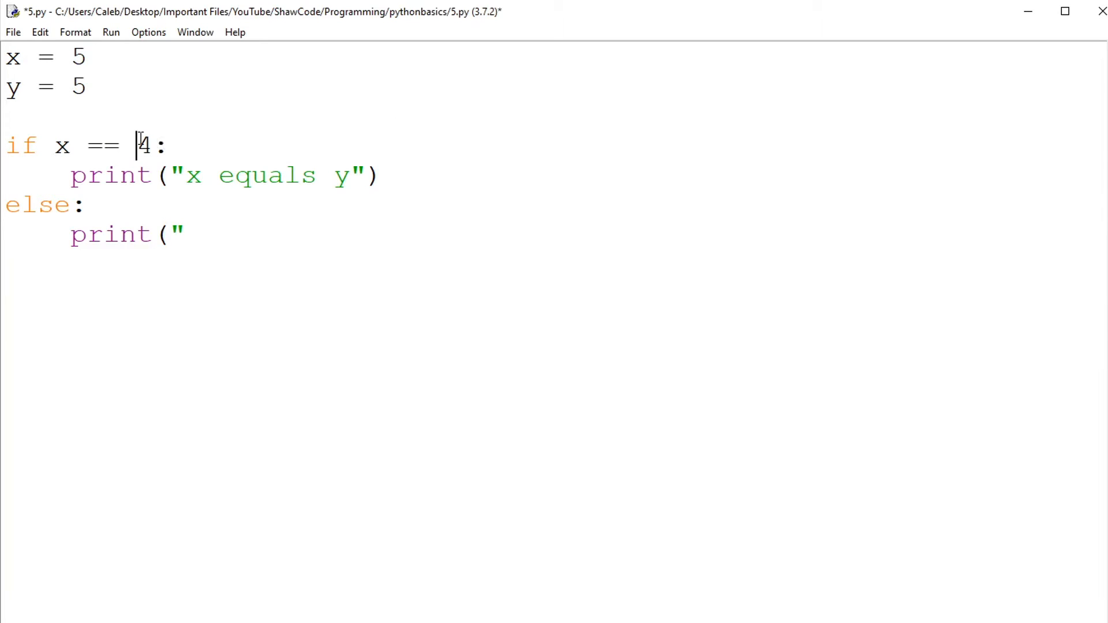
pyautogui.write('y')
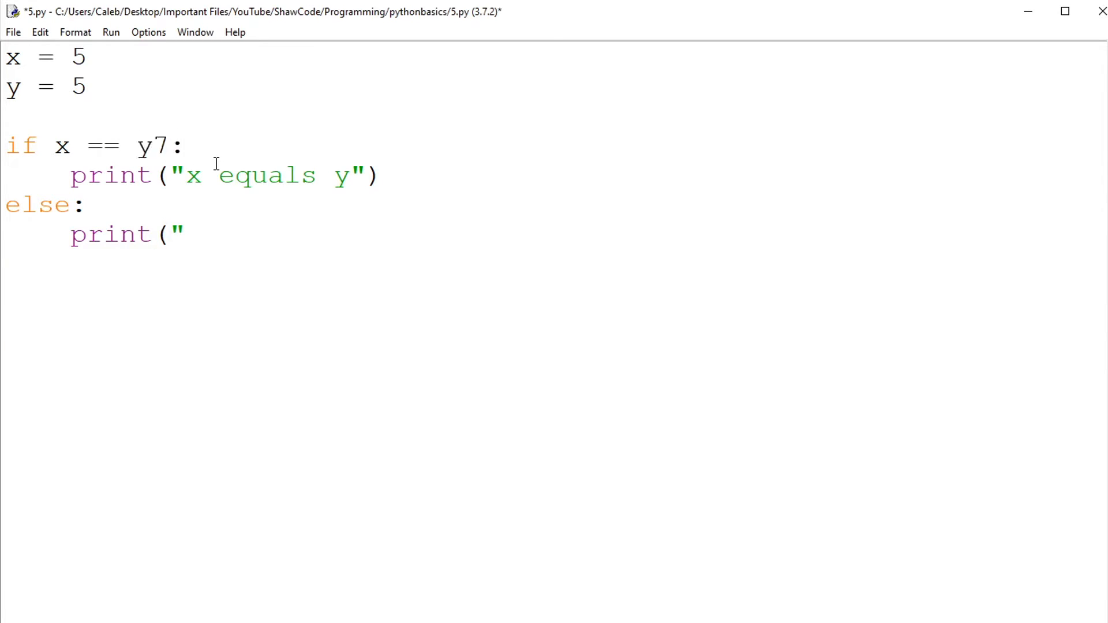
pyautogui.press('Backspace')
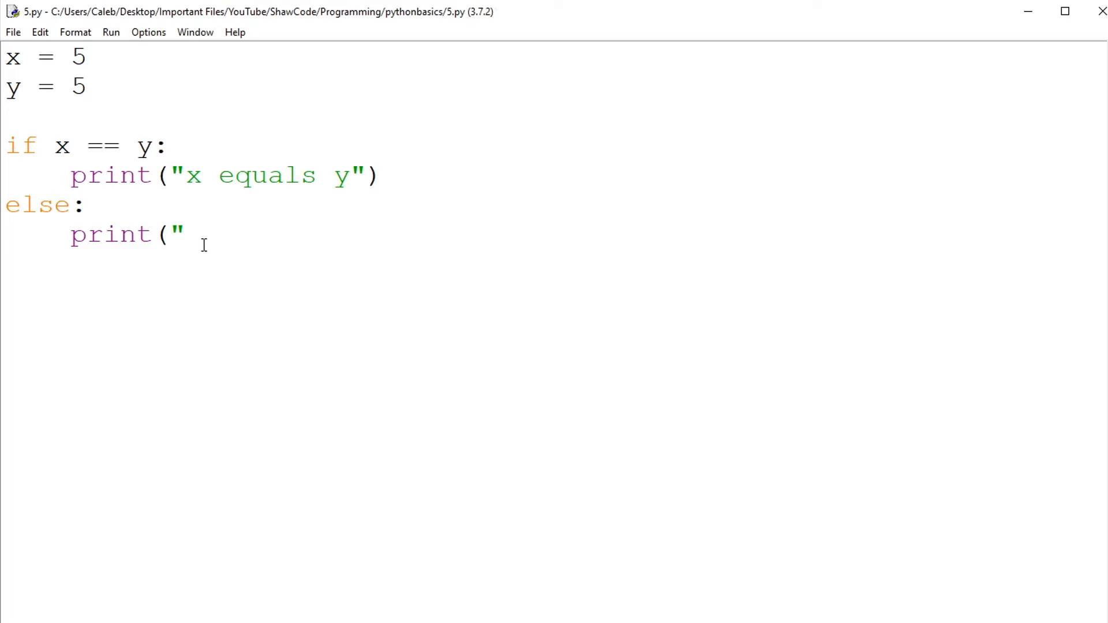
pyautogui.write('x does not equal y")')
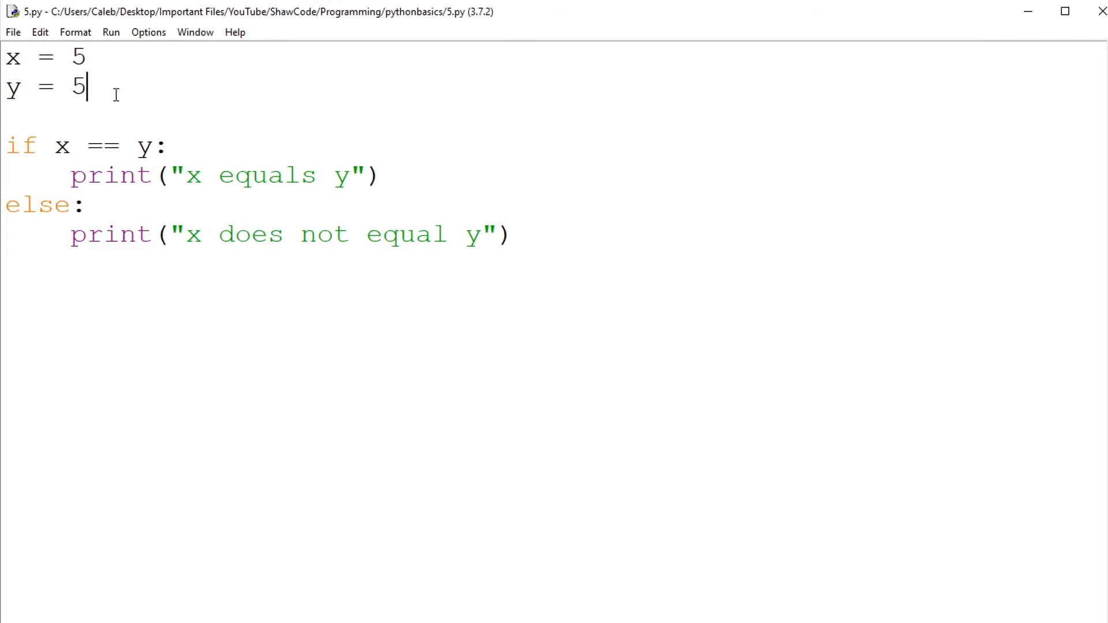
pyautogui.write('3')
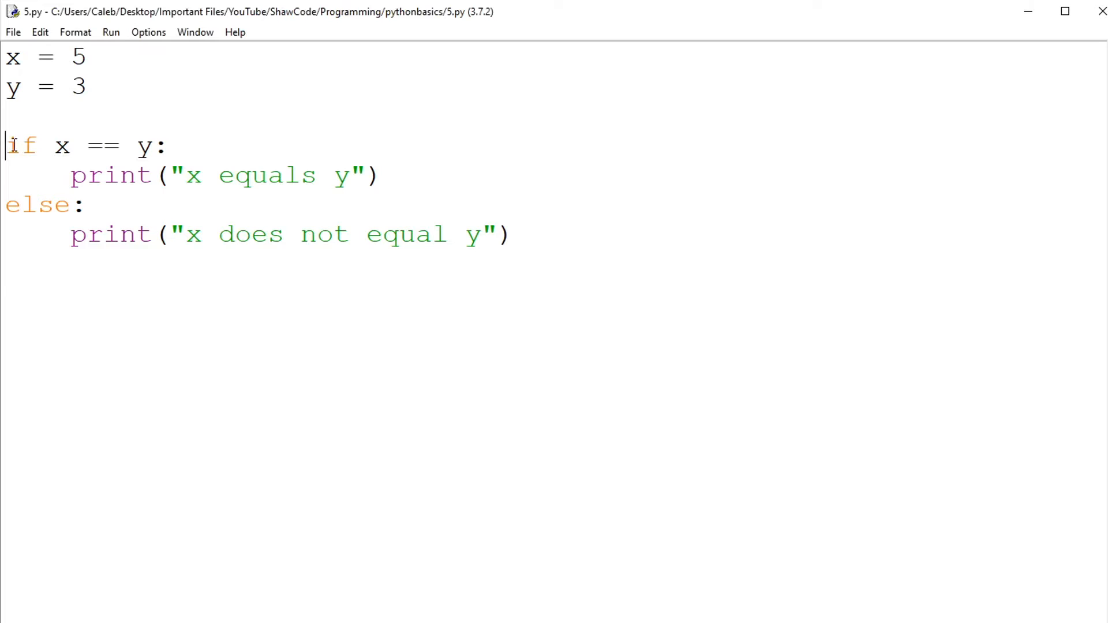
# Step: Highlight parts of the if branch, then place the cursor at the start of the else: line
pyautogui.doubleClick(114, 175)
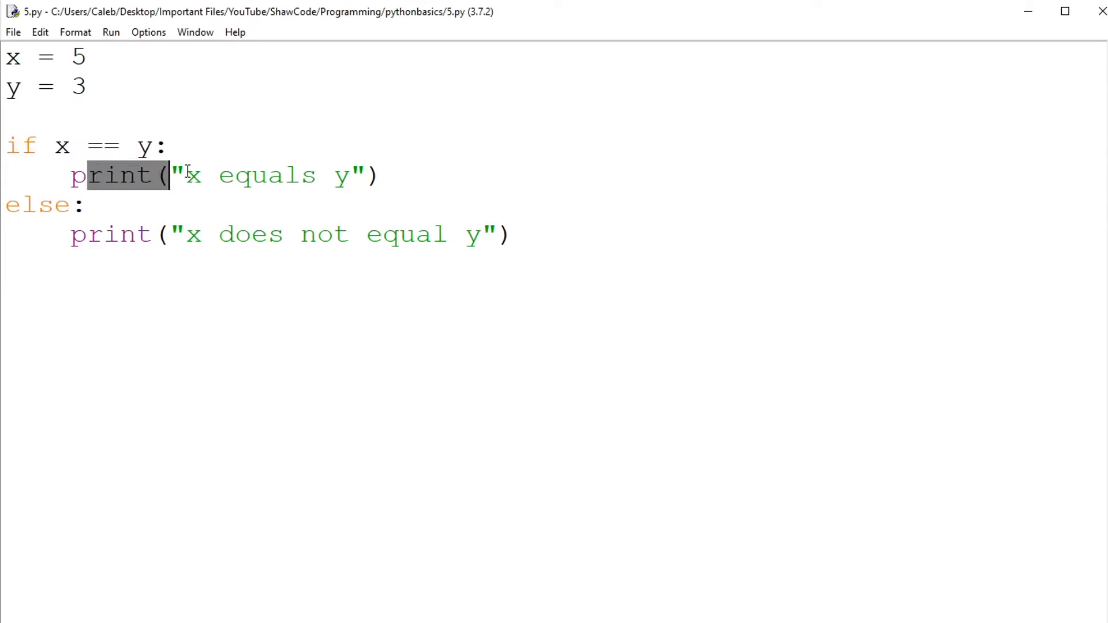
pyautogui.moveTo(169, 175); pyautogui.dragTo(354, 176)
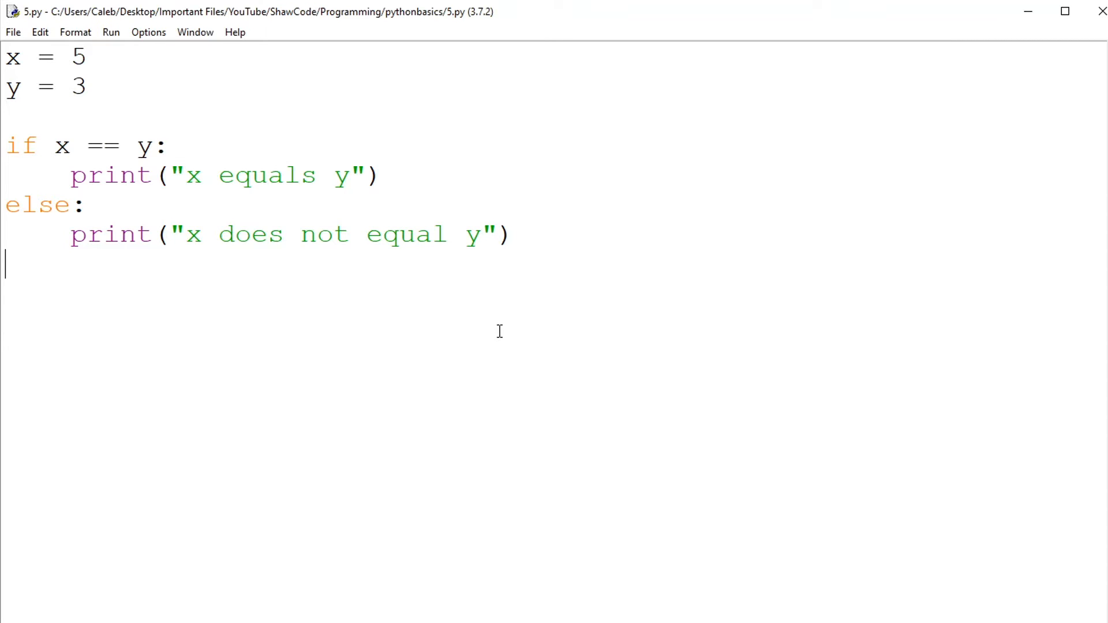
pyautogui.click(220, 175)
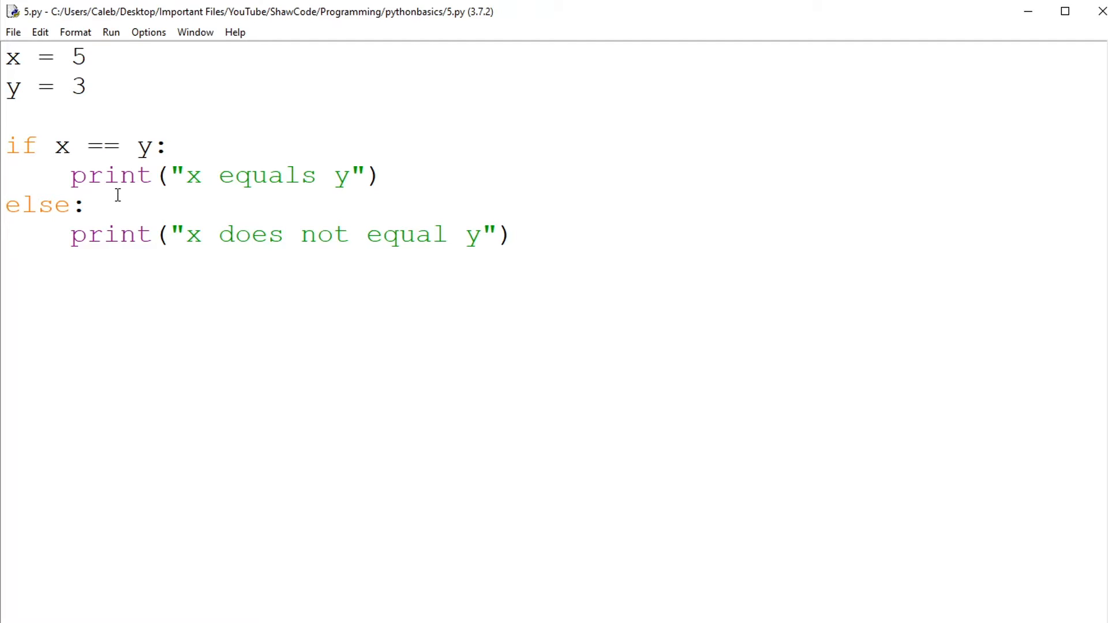
pyautogui.click(6, 205)
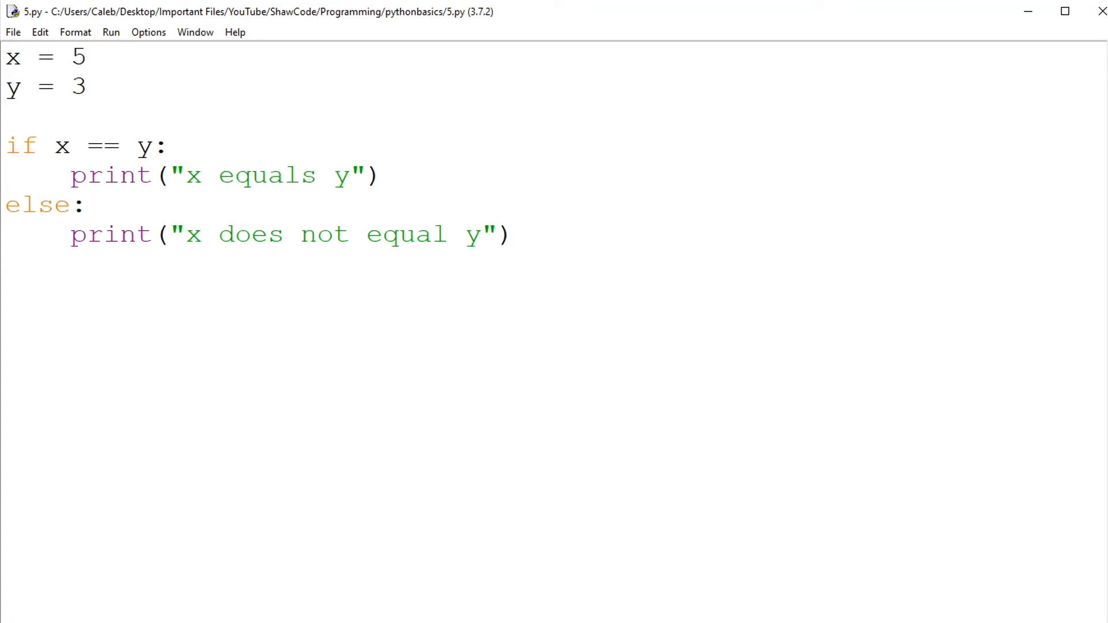
pyautogui.click(7, 205)
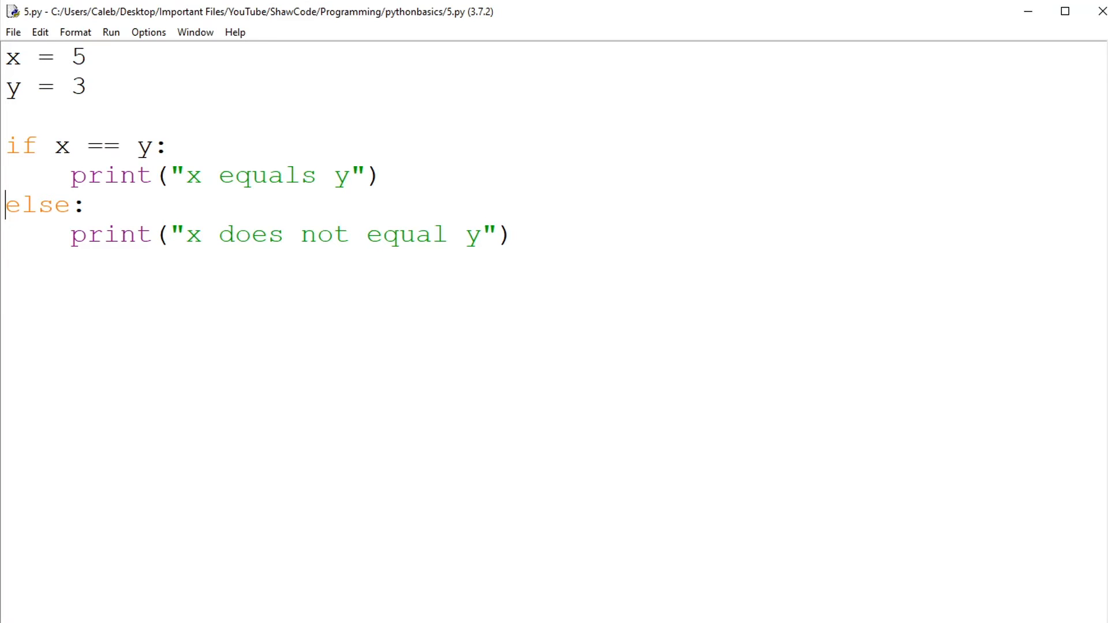
pyautogui.moveTo(364, 165)
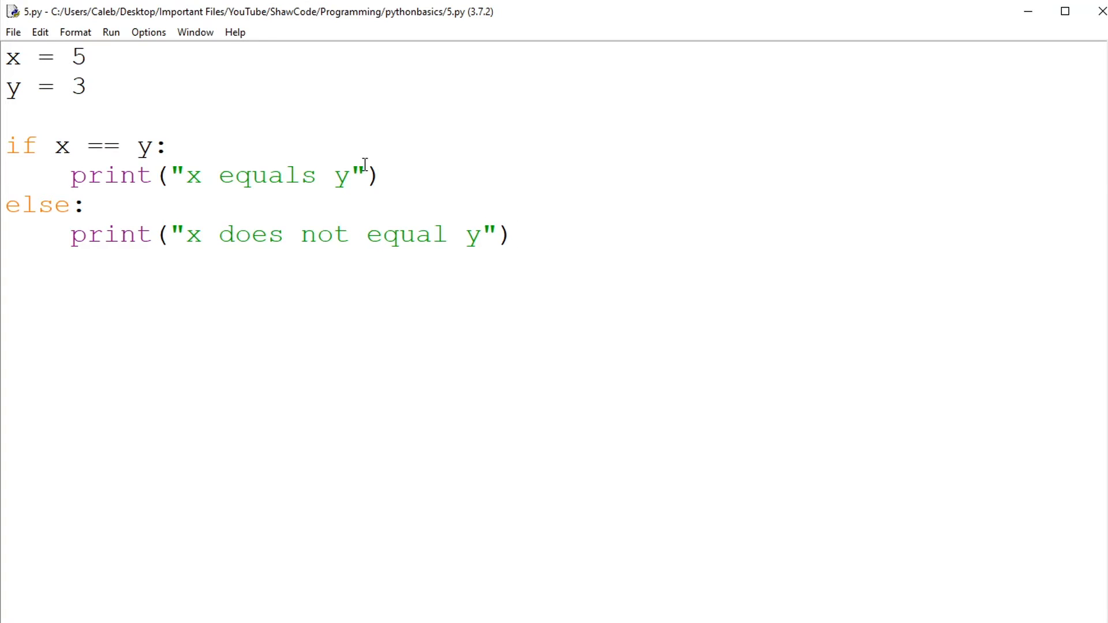
pyautogui.moveTo(427, 163)
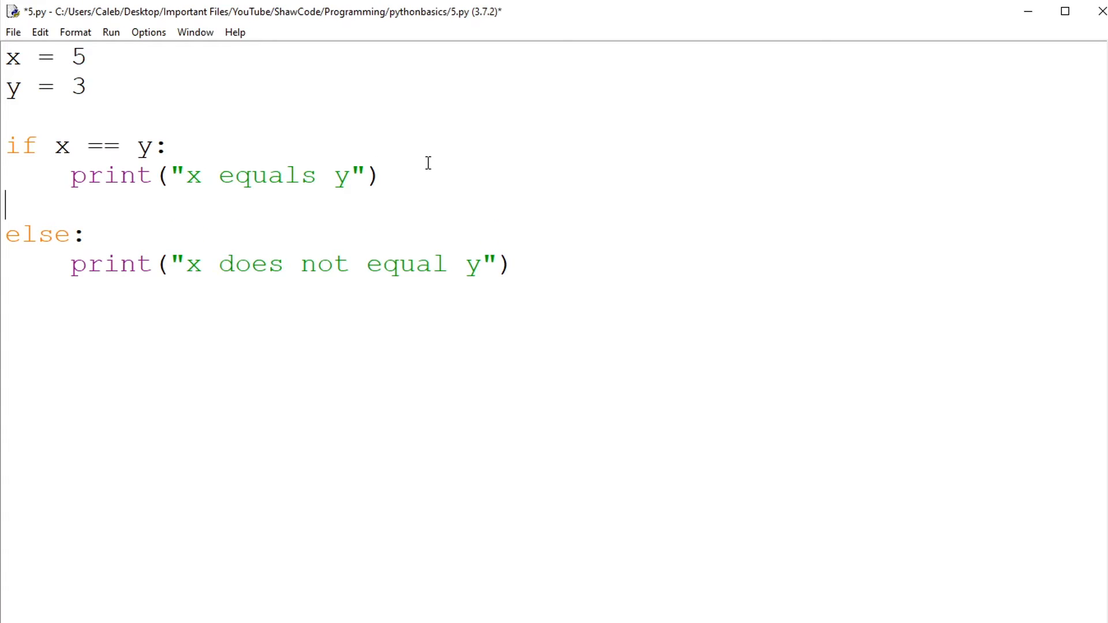
# Step: Type elif x == 5: with an indented print("x equals 5") on the blank line
pyautogui.write('elif')
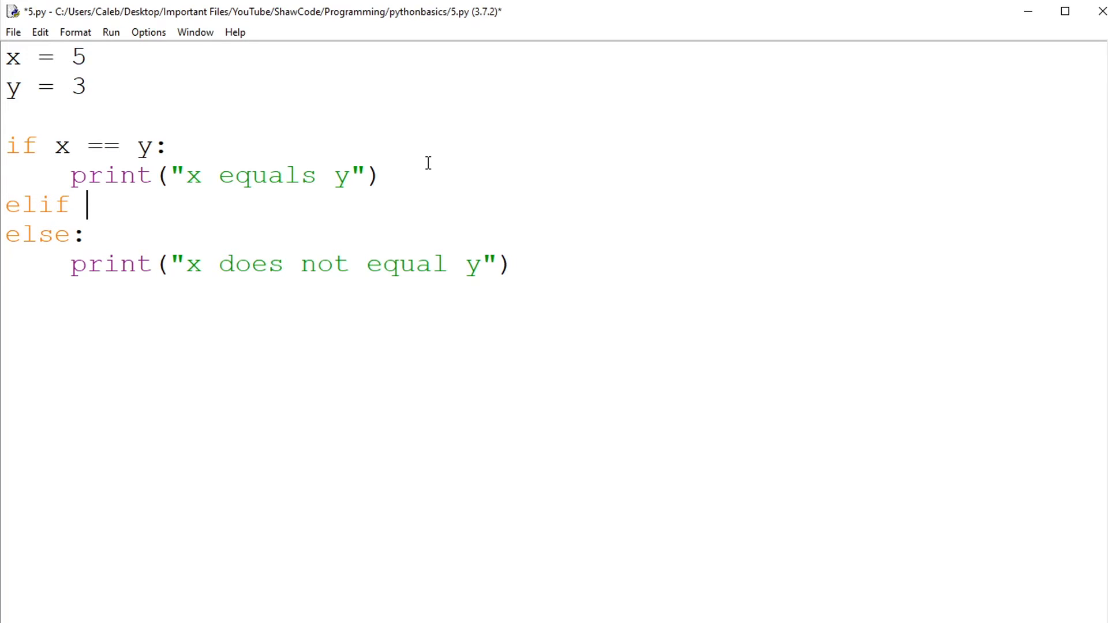
pyautogui.write('x ==')
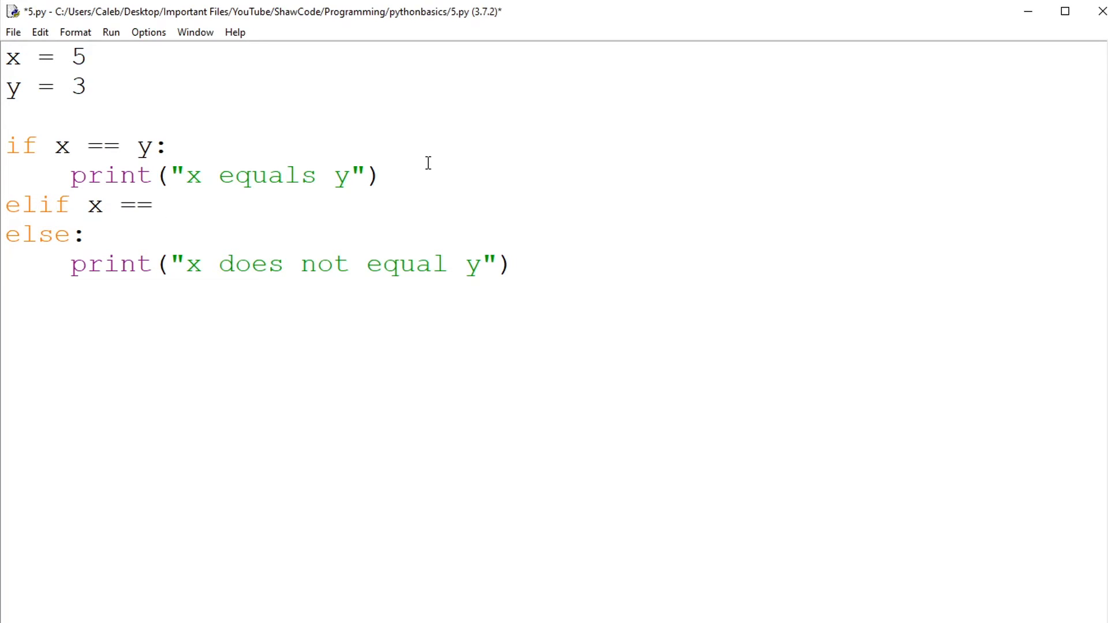
pyautogui.write('5:')
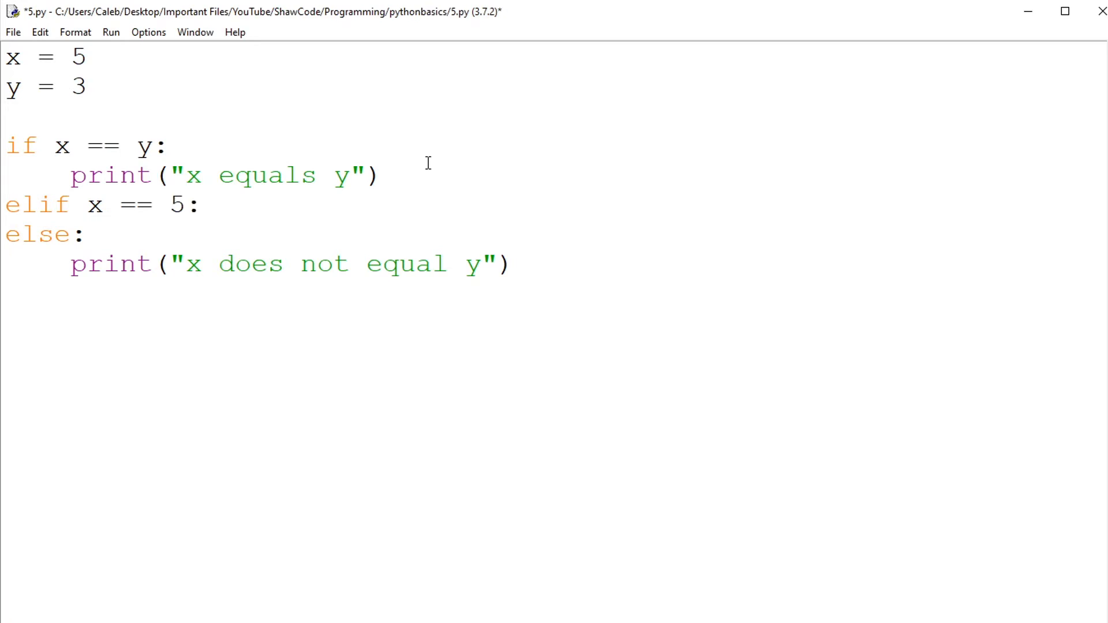
pyautogui.write('print(')
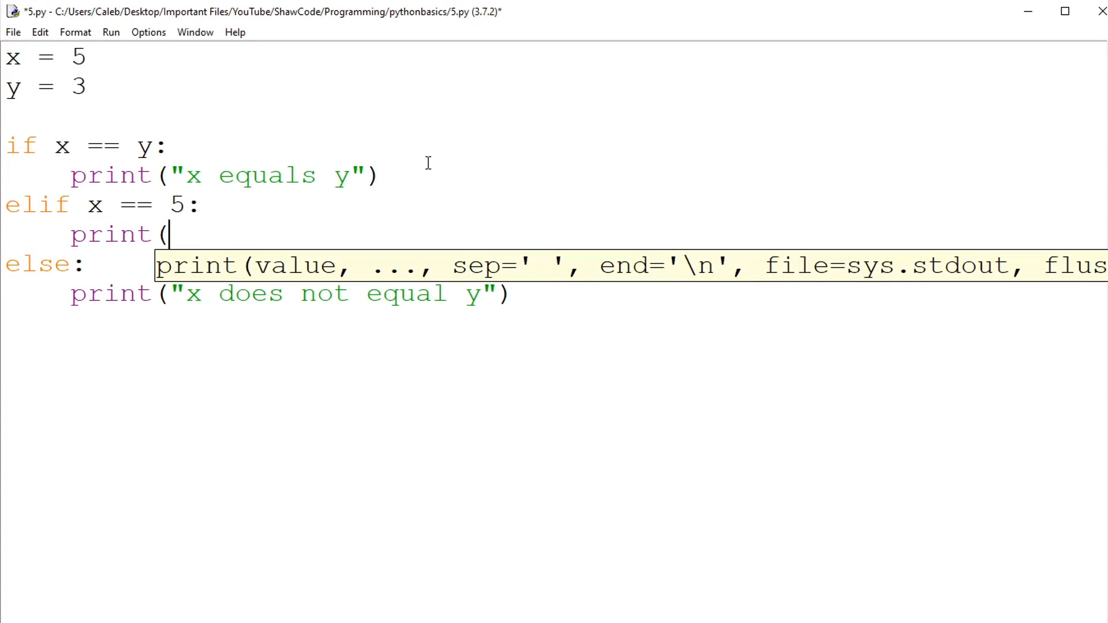
pyautogui.write('"x equals')
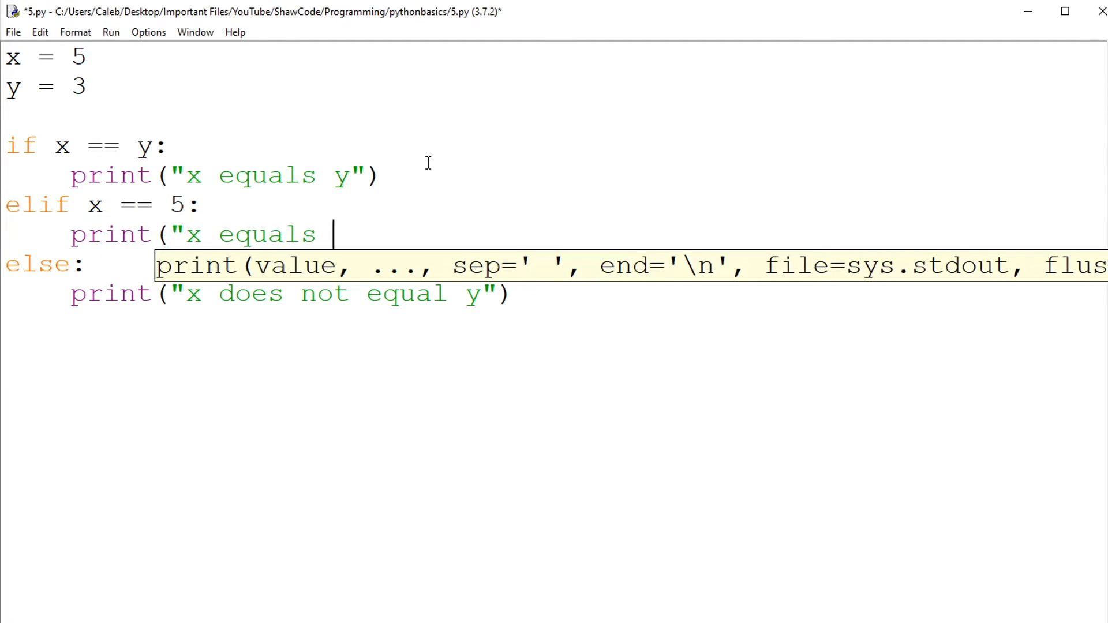
pyautogui.write('5")')
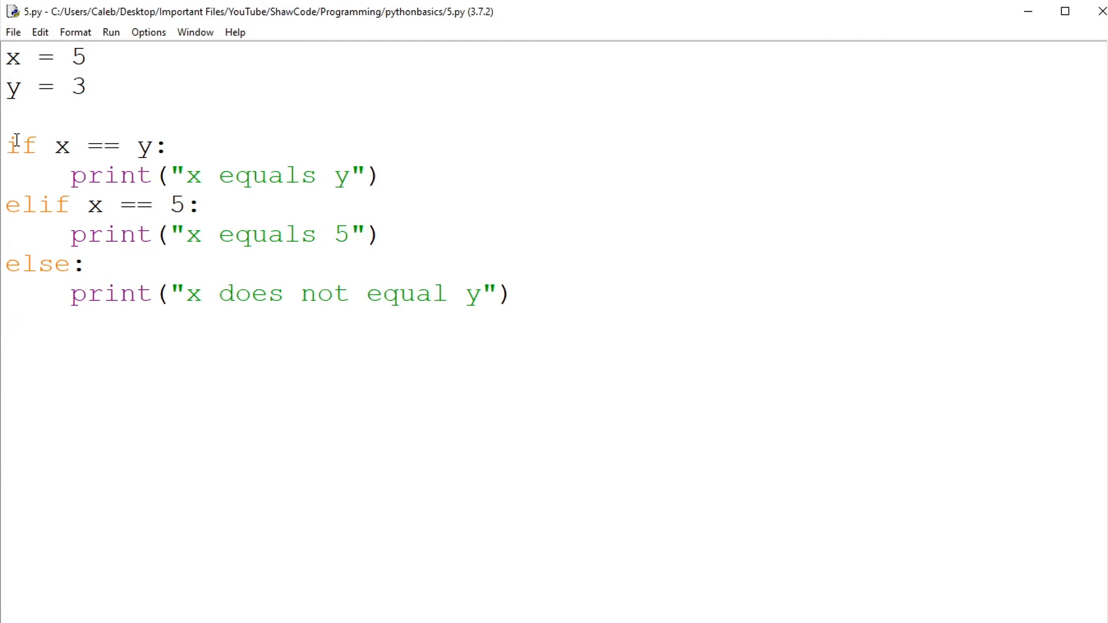
# Step: Select the whole else branch for removal and start a new line below the elif branch
pyautogui.moveTo(6, 145); pyautogui.dragTo(67, 146)
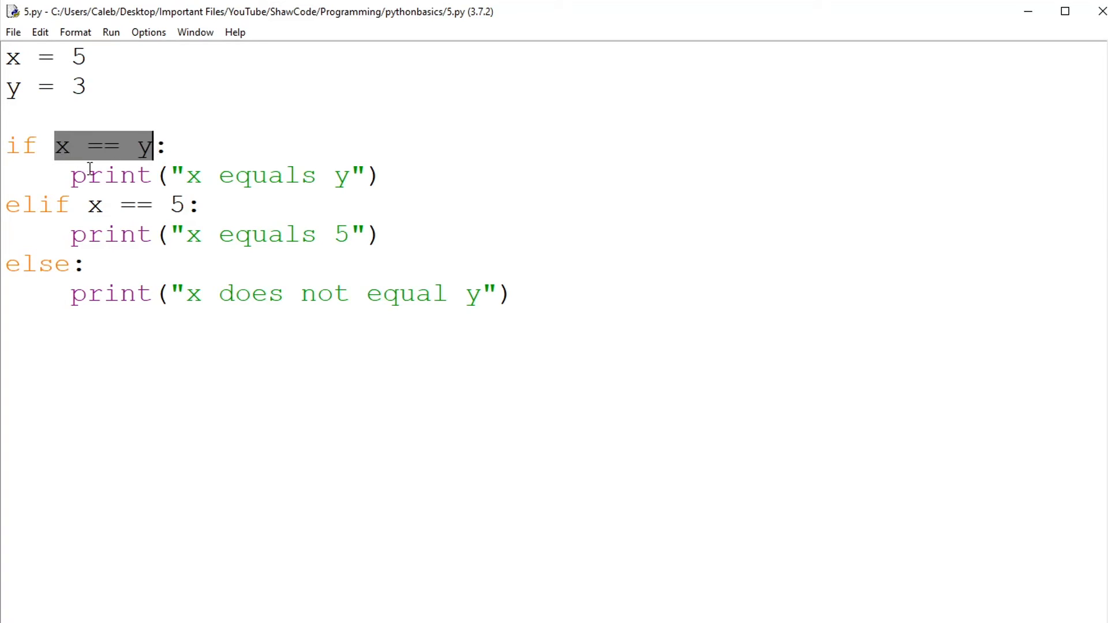
pyautogui.moveTo(10, 205)
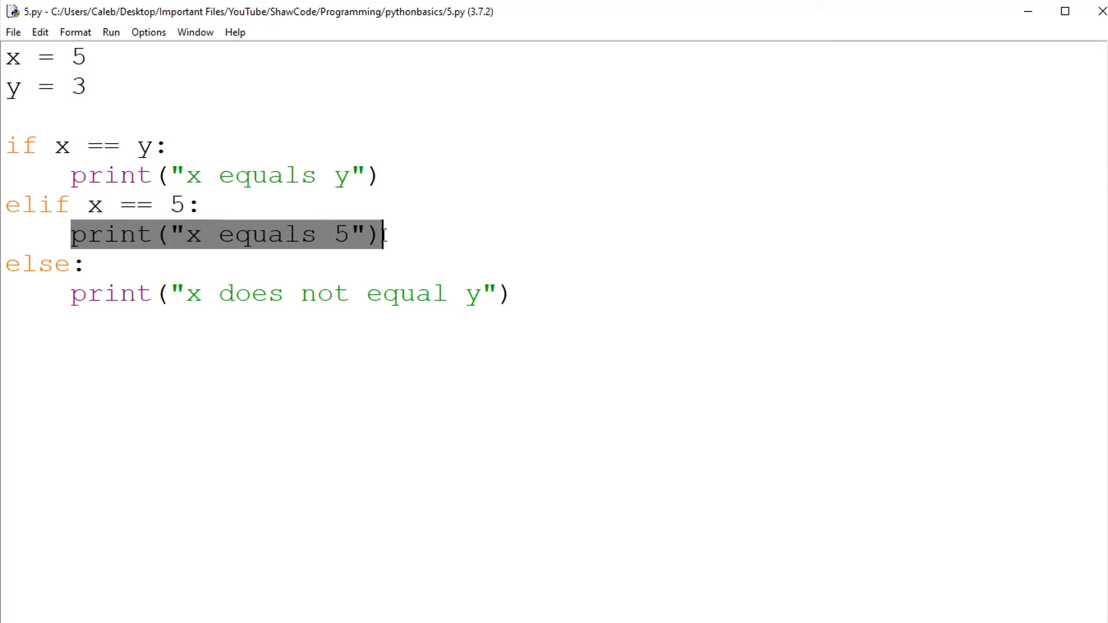
pyautogui.click(374, 269)
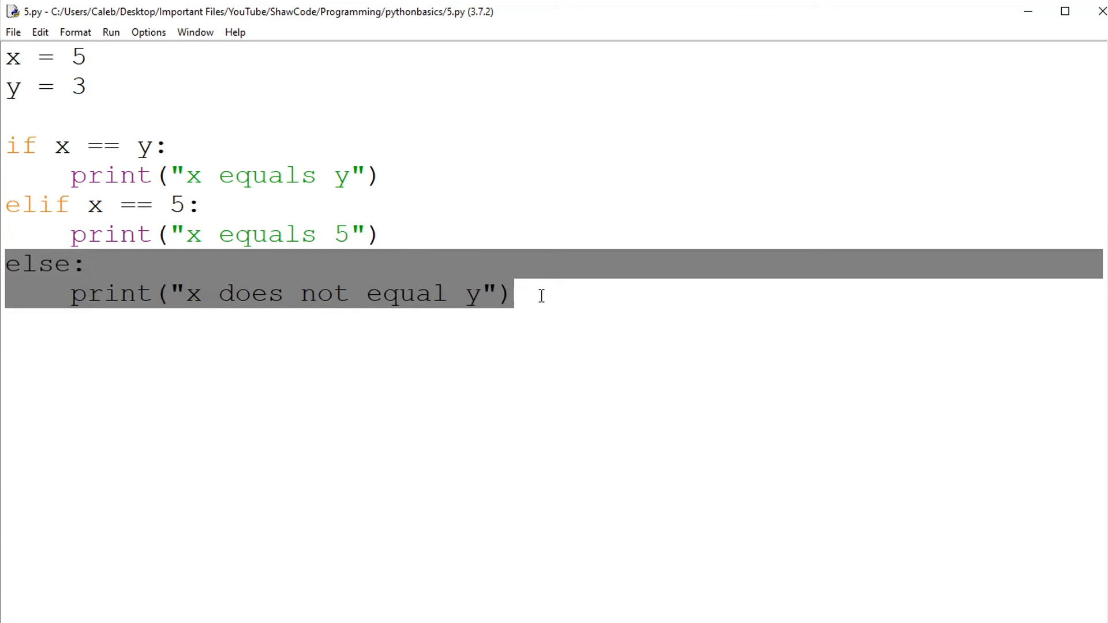
pyautogui.click(515, 293)
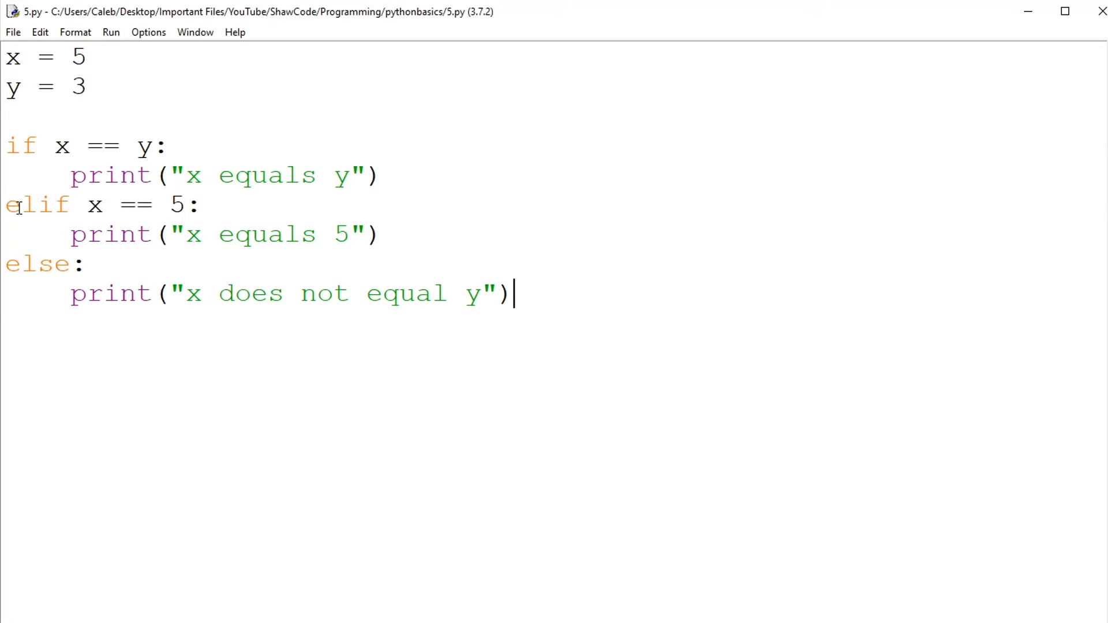
pyautogui.moveTo(5, 205); pyautogui.dragTo(381, 235)
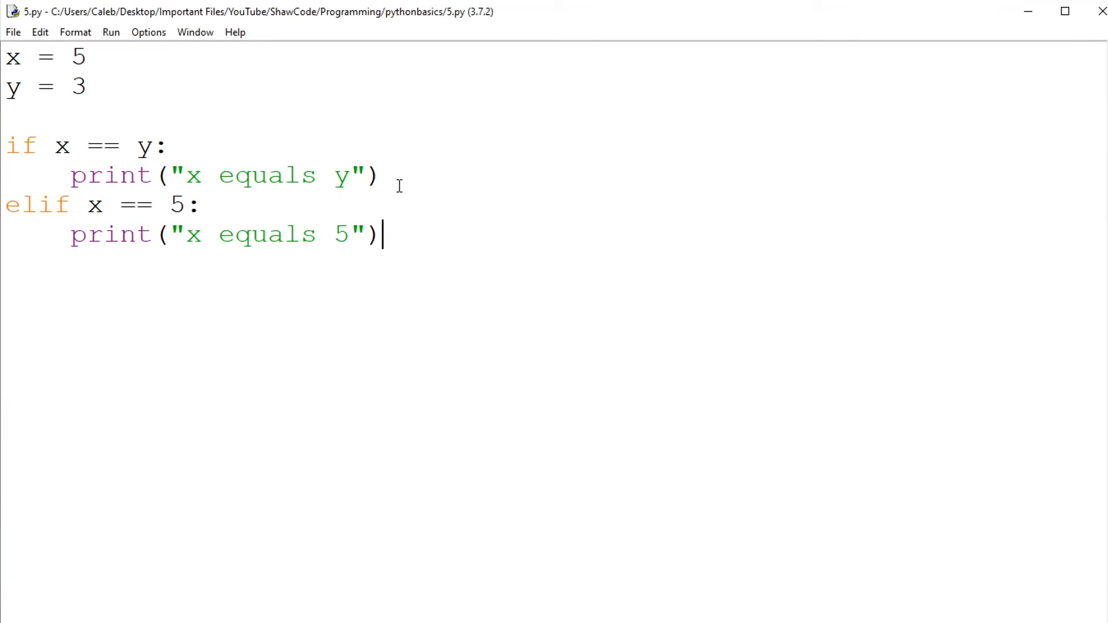
pyautogui.press('Return')
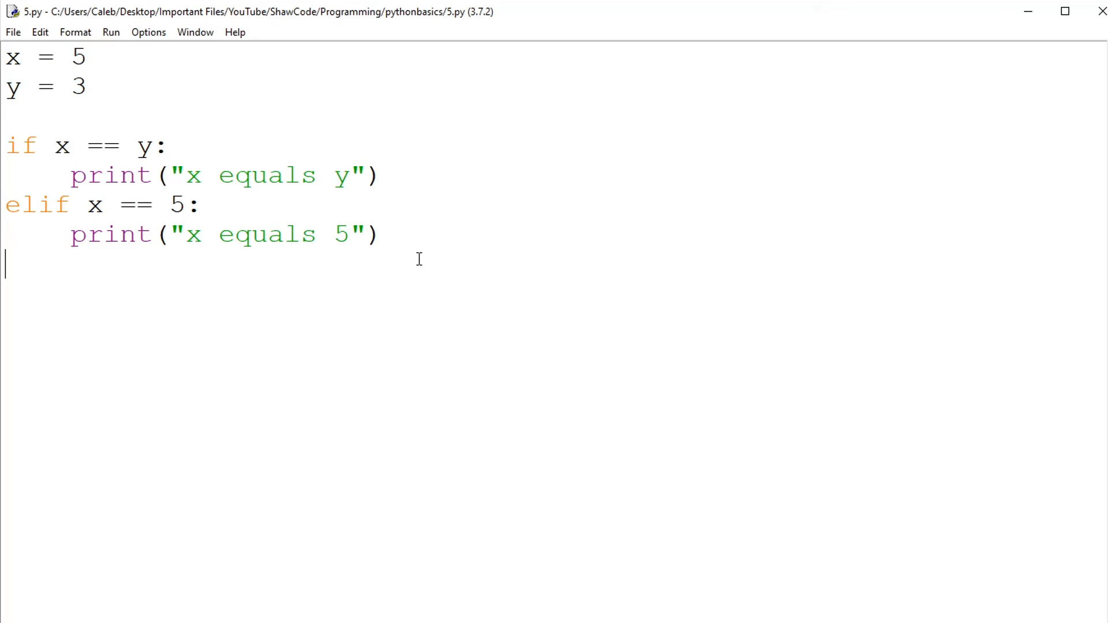